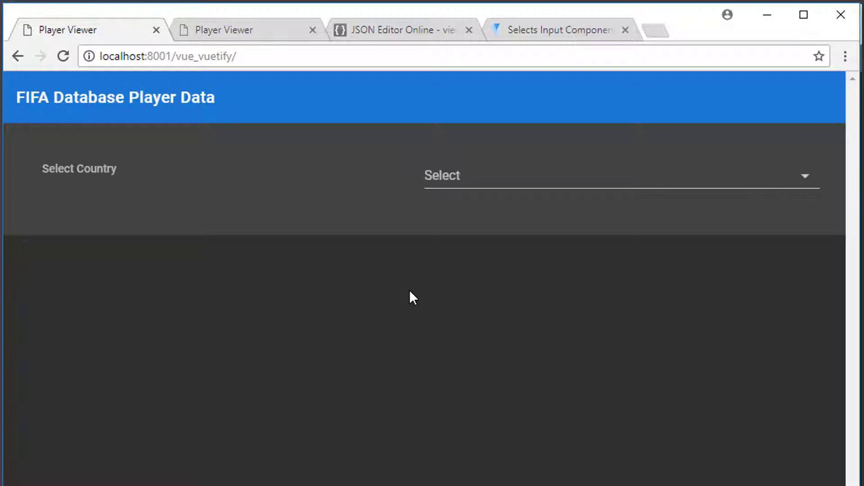
mouse_move(347, 190)
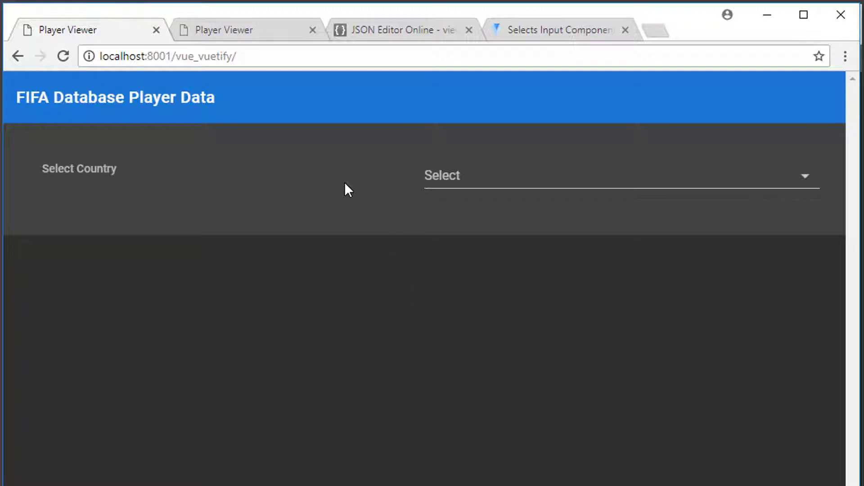
mouse_move(114, 117)
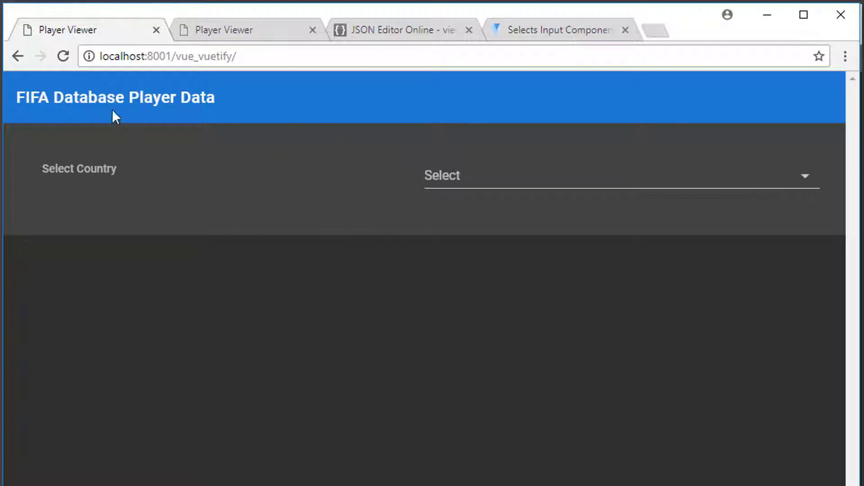
mouse_move(457, 185)
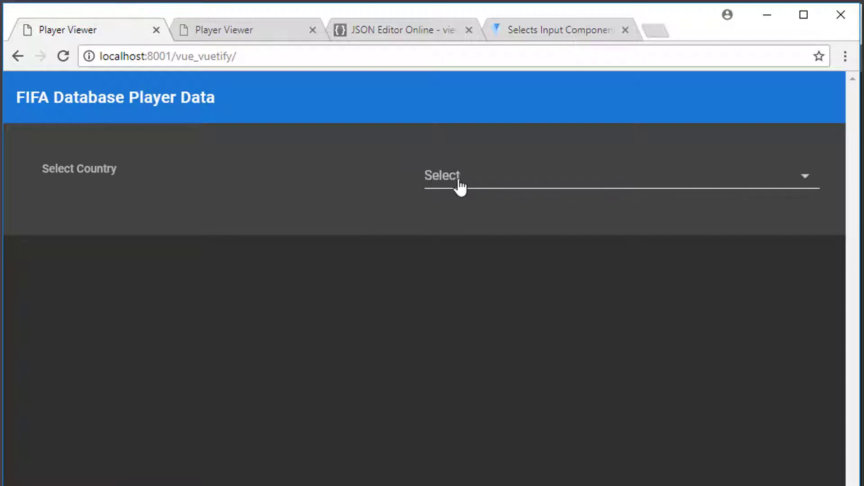
- Pick Germany, then Argentina, then England from the country list to view each player roster
left_click(605, 176)
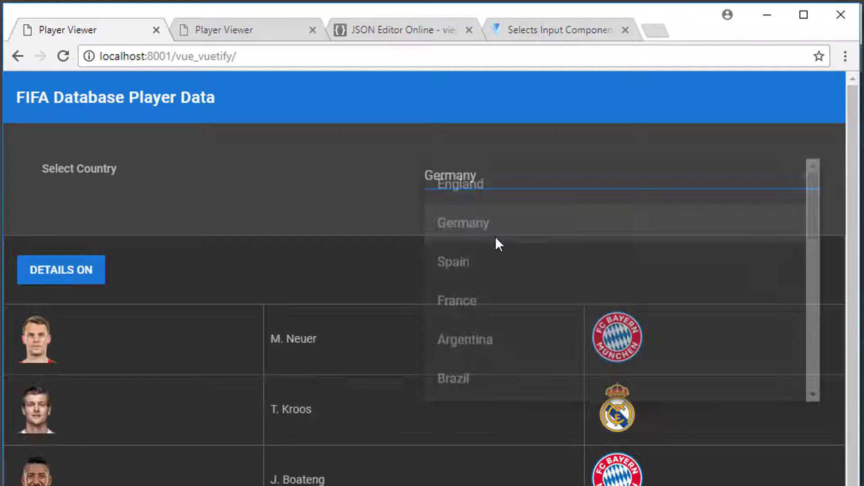
left_click(462, 223)
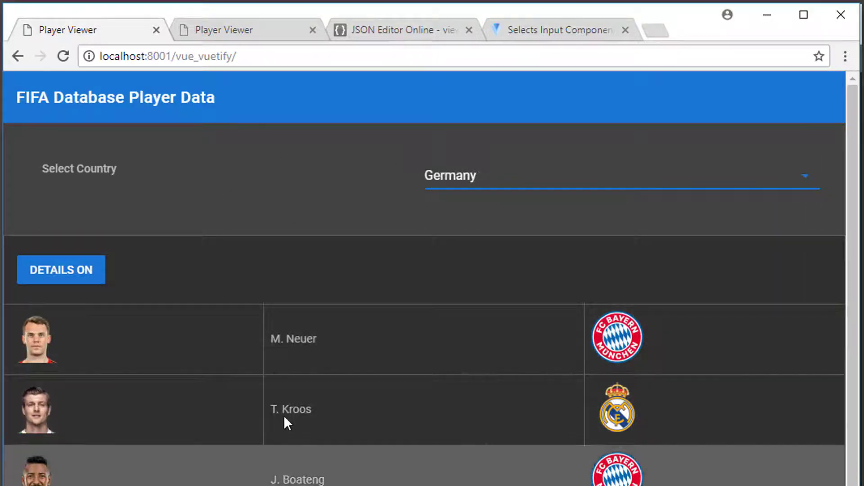
left_click(617, 176)
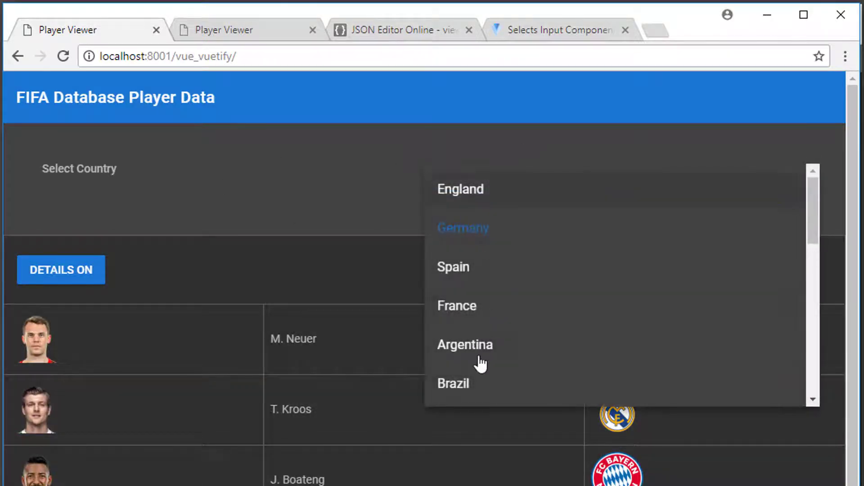
left_click(464, 345)
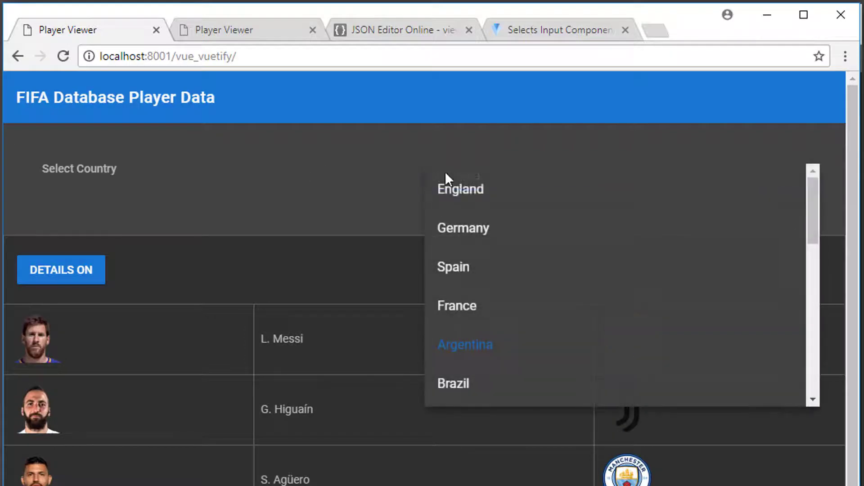
left_click(460, 189)
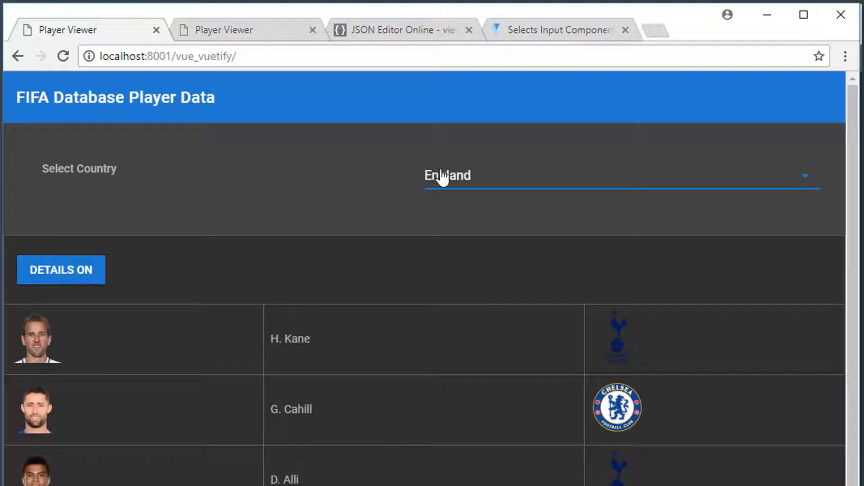
mouse_move(232, 30)
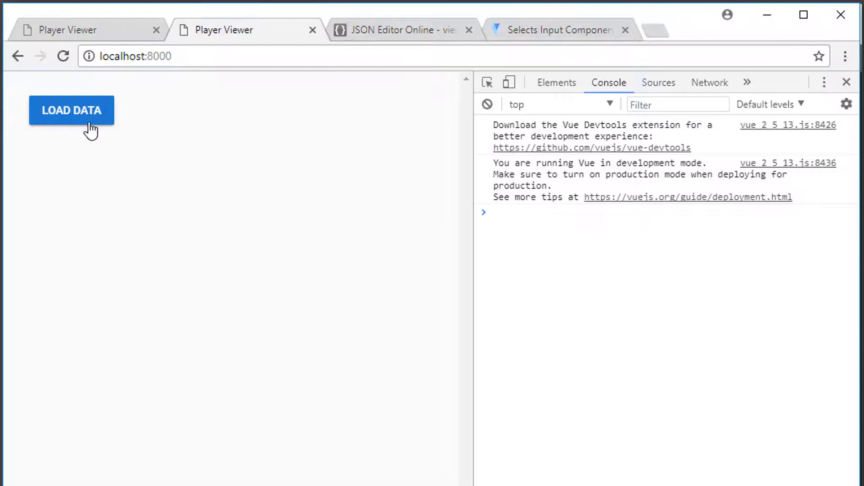
- Load the player data from the API on the localhost:8000 page
left_click(71, 109)
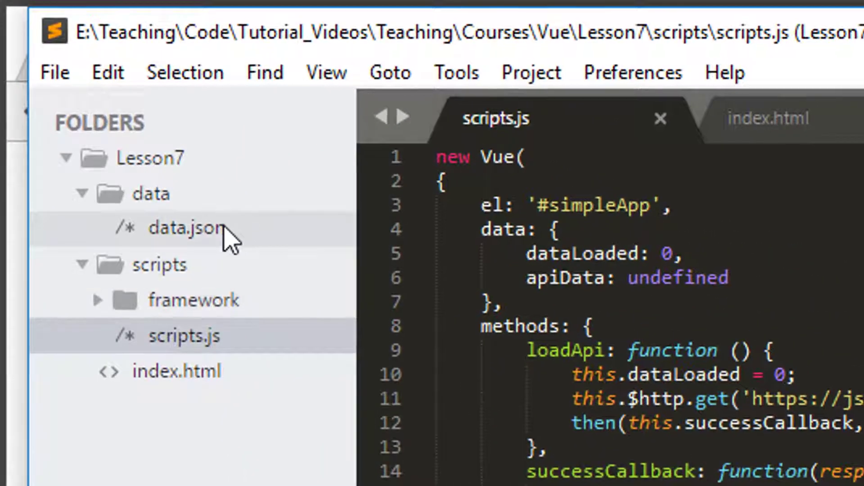
- View data/data.json from the Folders sidebar, showing the country names line
double_click(187, 228)
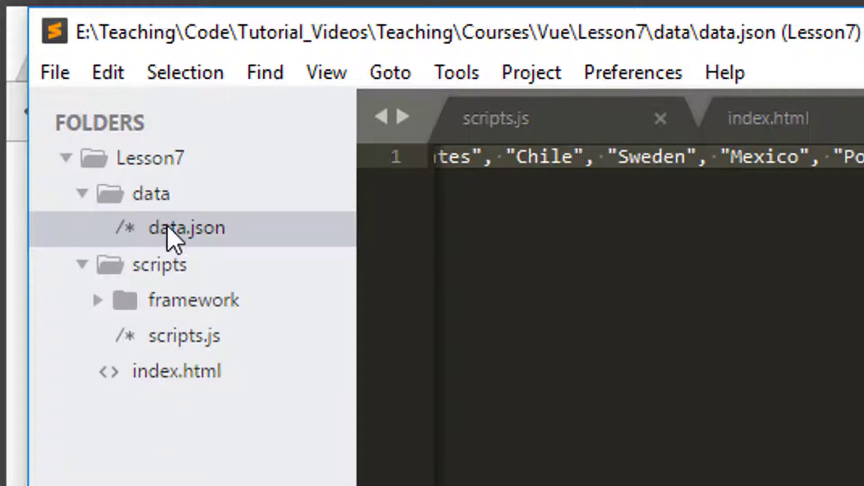
mouse_move(211, 250)
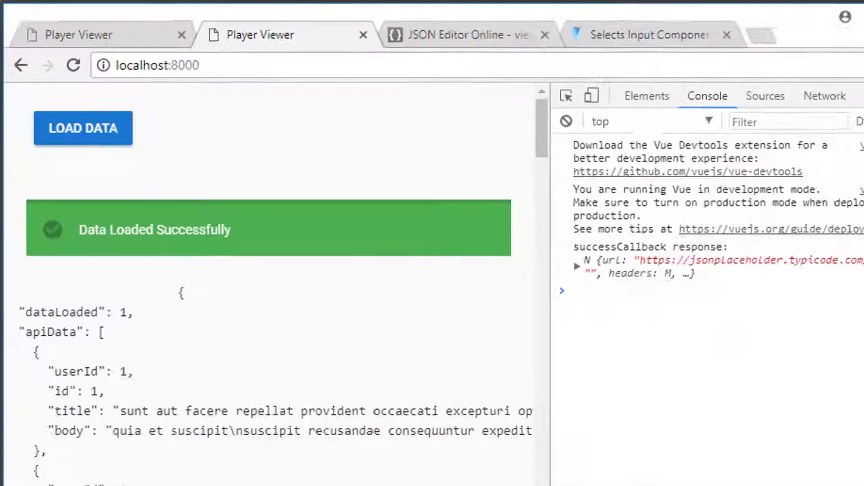
- Paste the JSON into JSON Editor Online and expand top_10s and the 20-country nations array
left_click(458, 34)
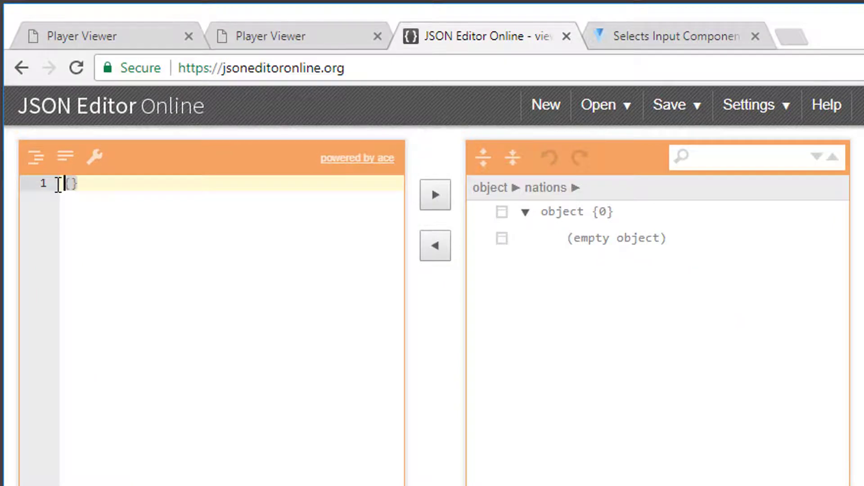
left_click(435, 195)
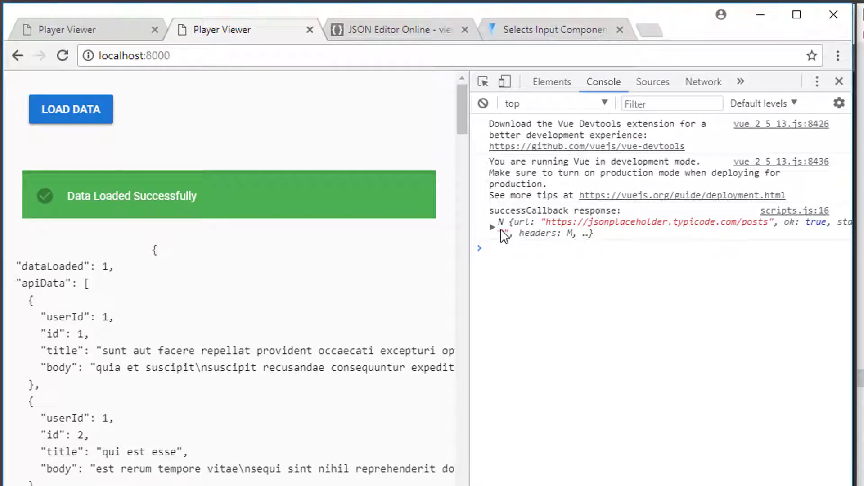
left_click(492, 226)
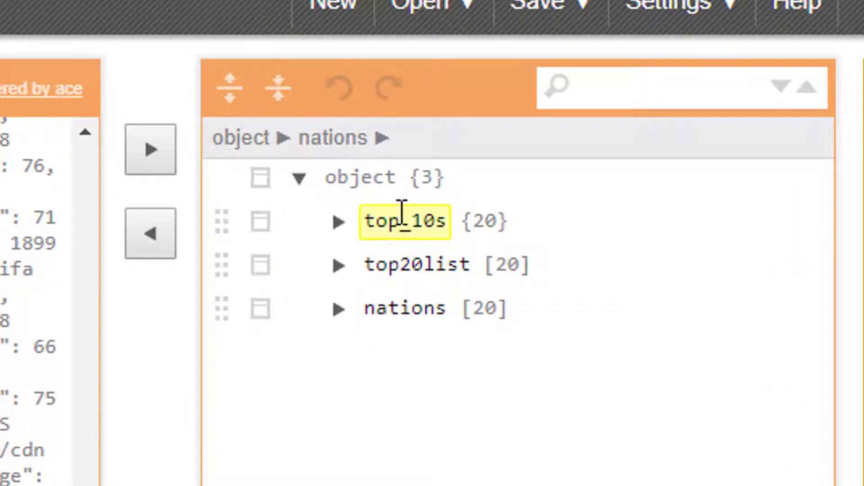
left_click(416, 264)
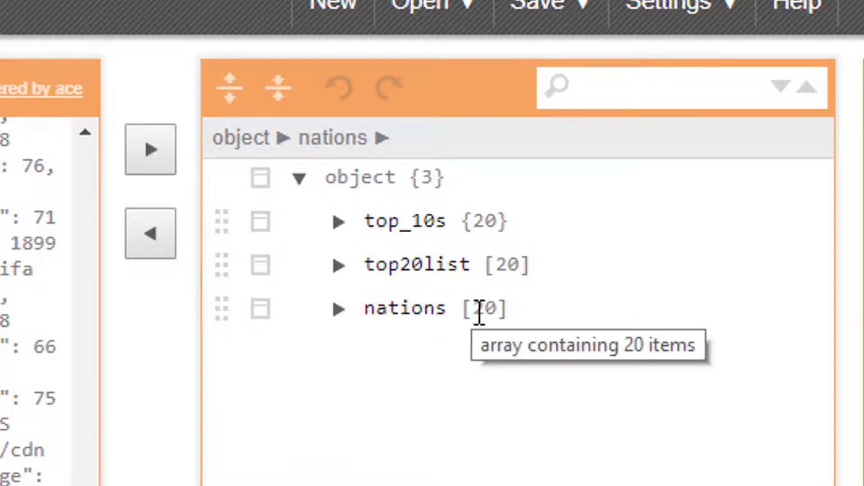
left_click(340, 308)
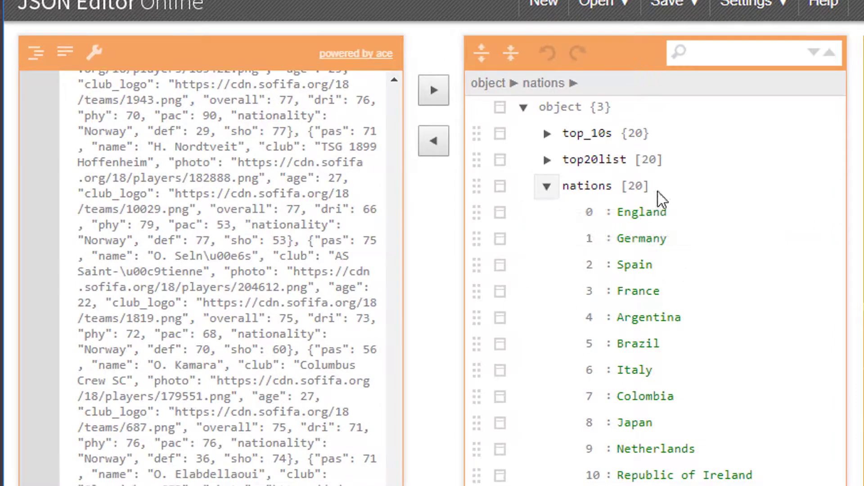
double_click(644, 396)
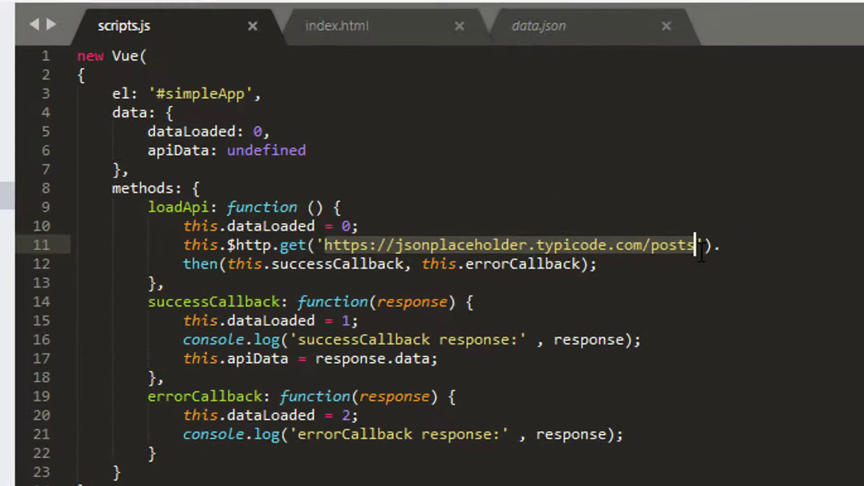
- Point the $http.get URL at 'data/data.json'
type("data').")
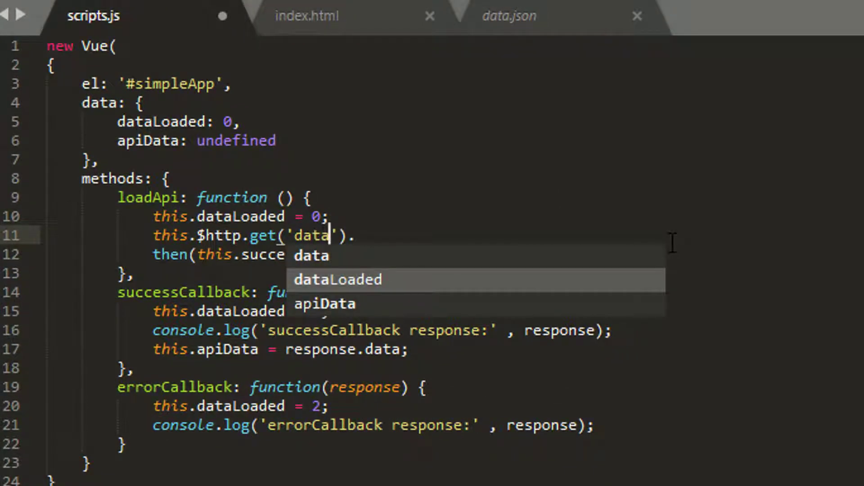
type("/daat")
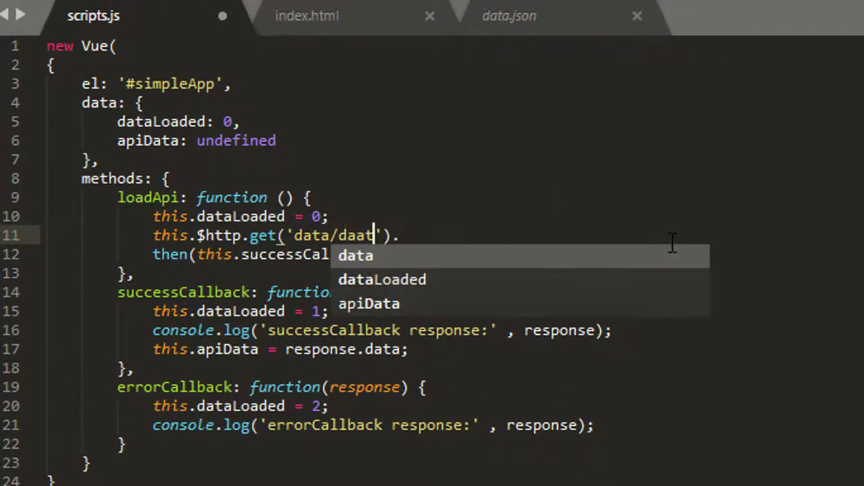
type("data")
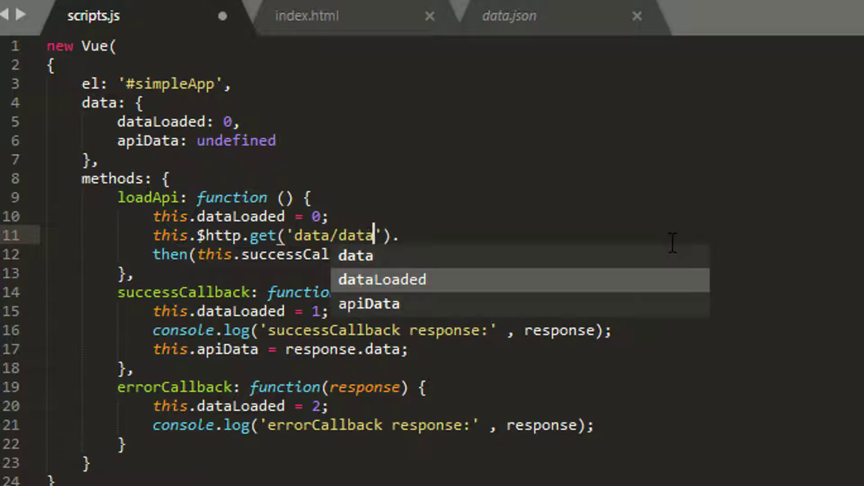
type(".json")
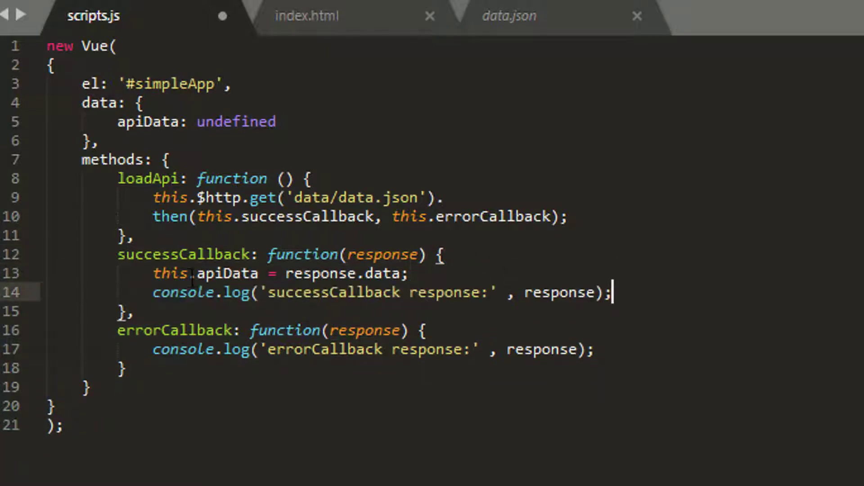
- Log this.apiData in the success callback, remove dataLoaded, and move to index.html
left_click(269, 274)
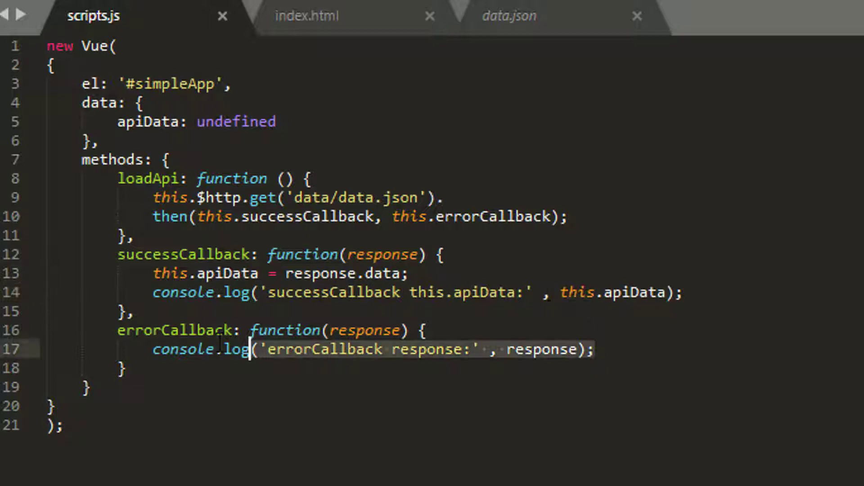
left_click(165, 198)
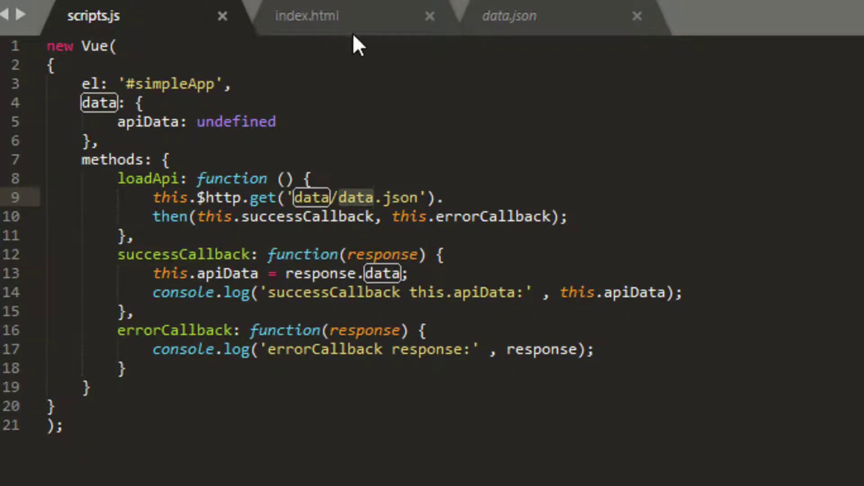
left_click(306, 15)
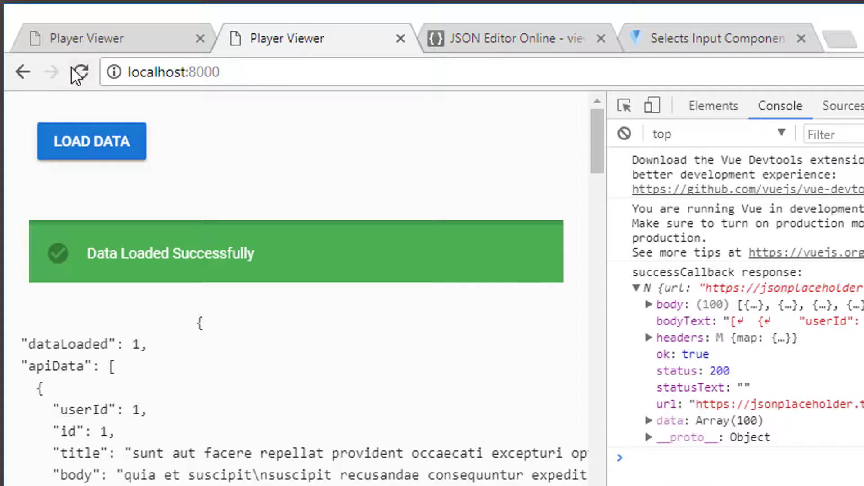
- Reload Player Viewer, load the data, and expand the logged apiData to its nations (20) array
left_click(79, 72)
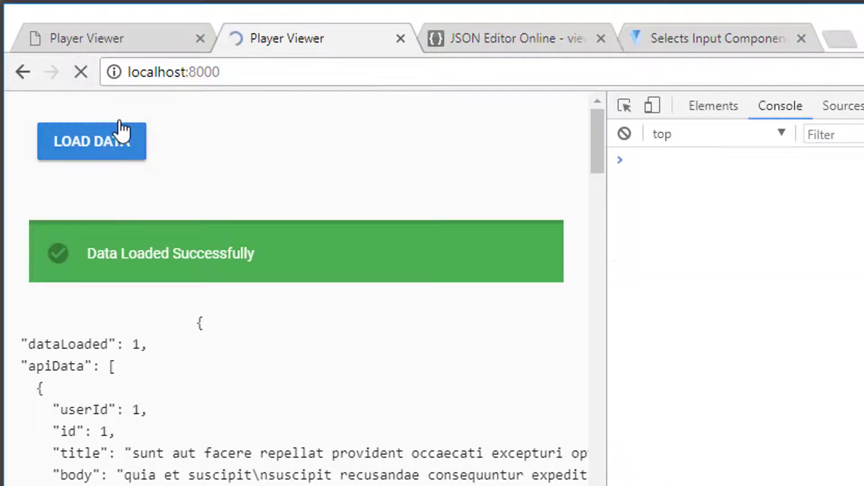
left_click(80, 72)
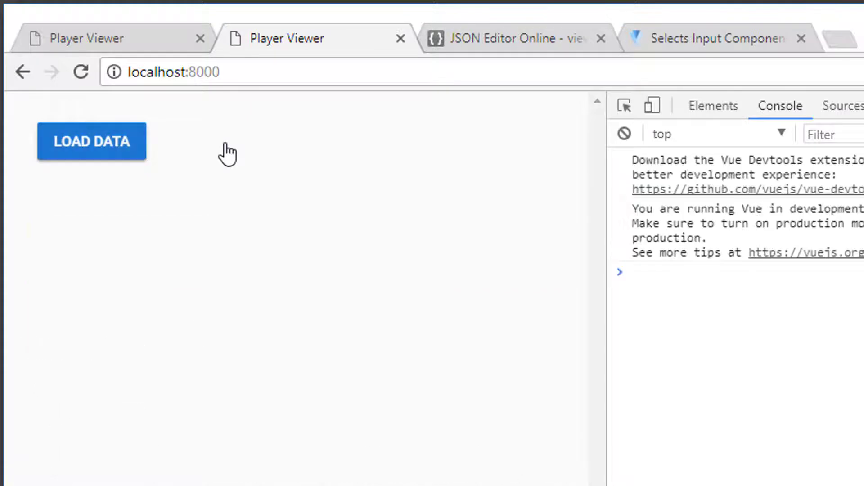
left_click(91, 141)
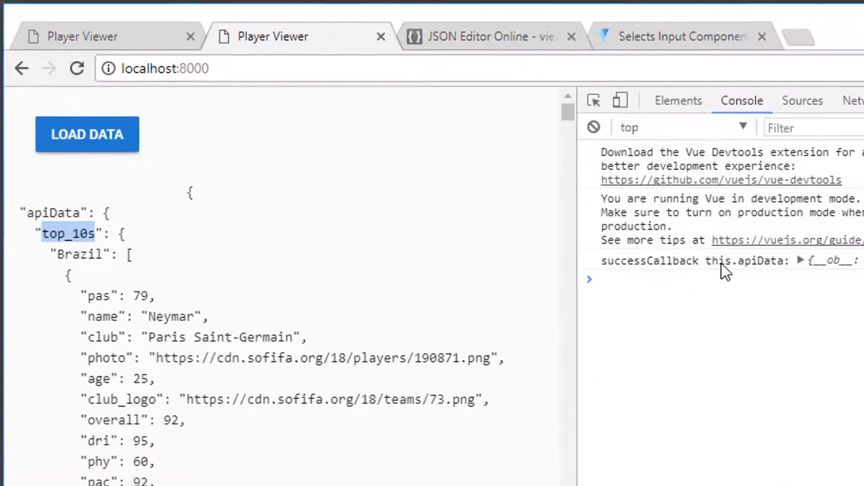
left_click(802, 260)
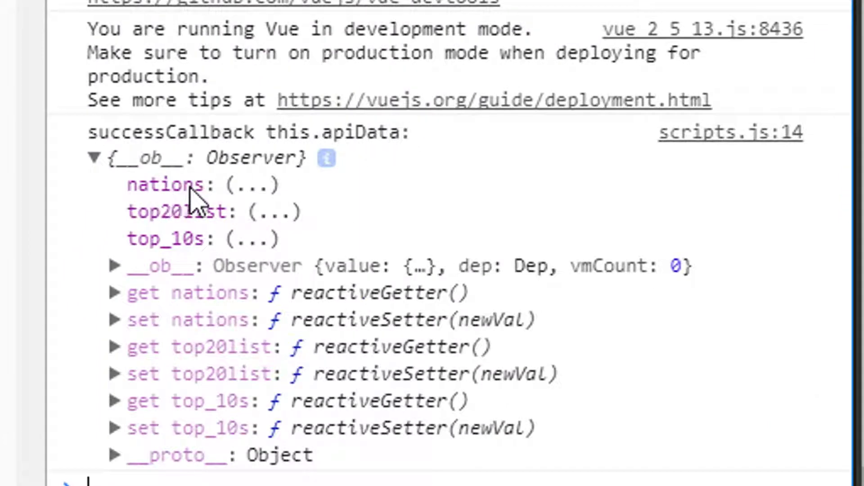
mouse_move(193, 213)
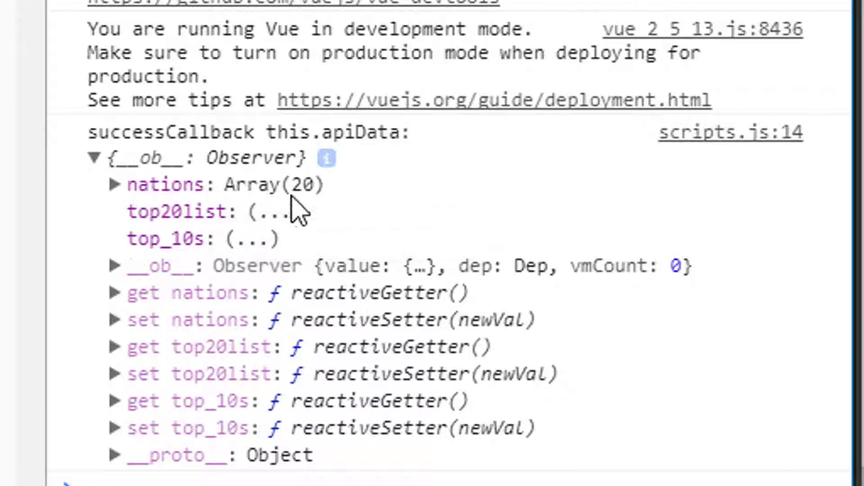
left_click(114, 184)
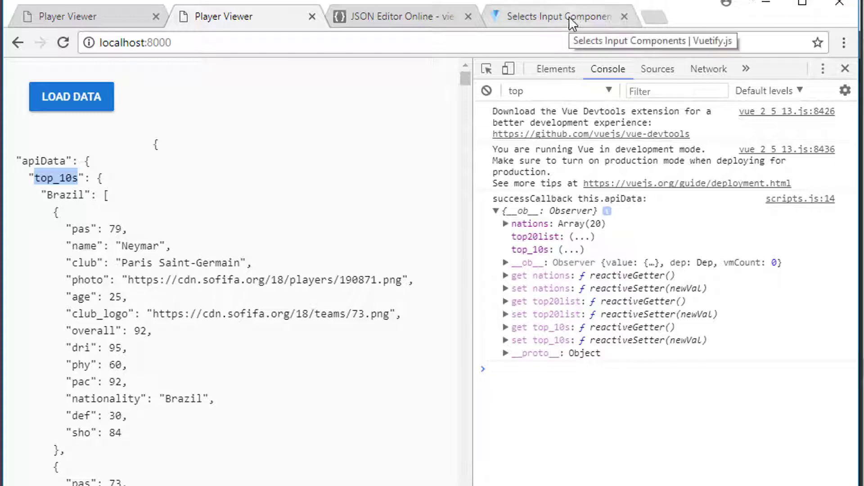
- Show the Light theme select example's template and select its first v-select block
left_click(556, 16)
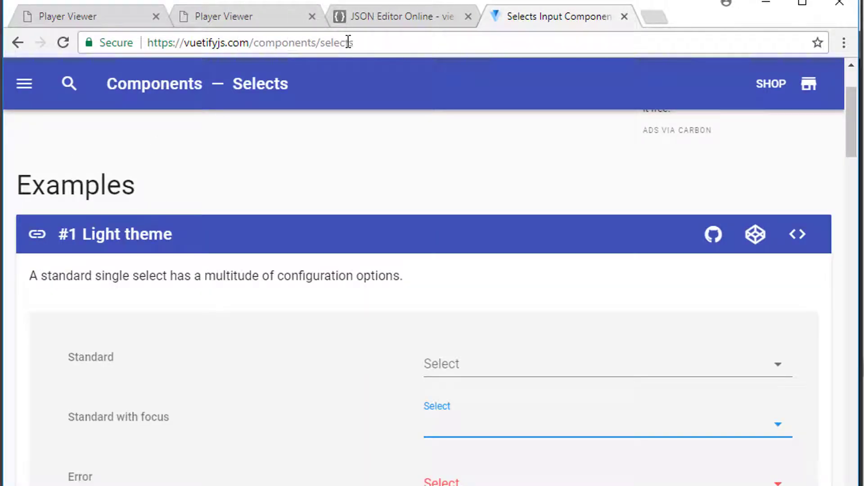
scroll("down", 3)
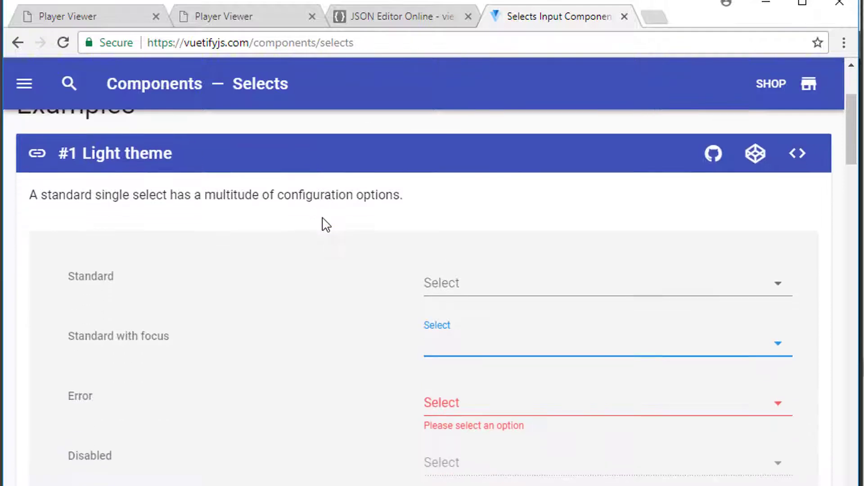
left_click(798, 234)
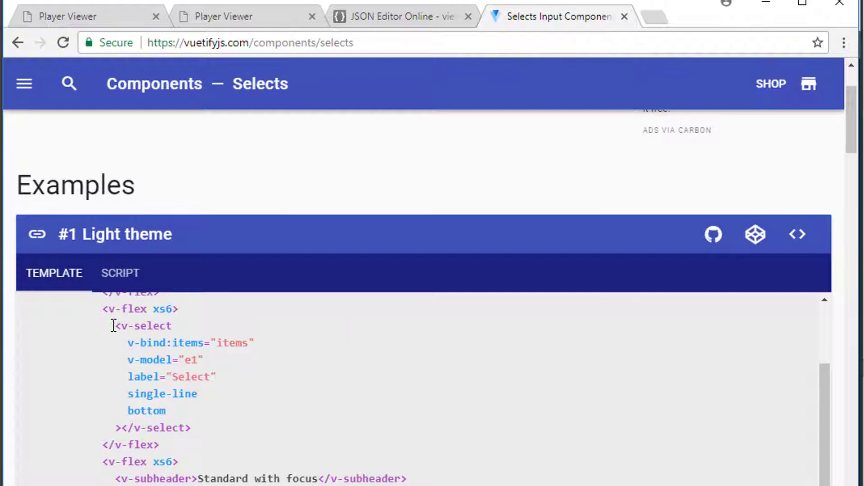
left_click_drag(112, 325, 191, 426)
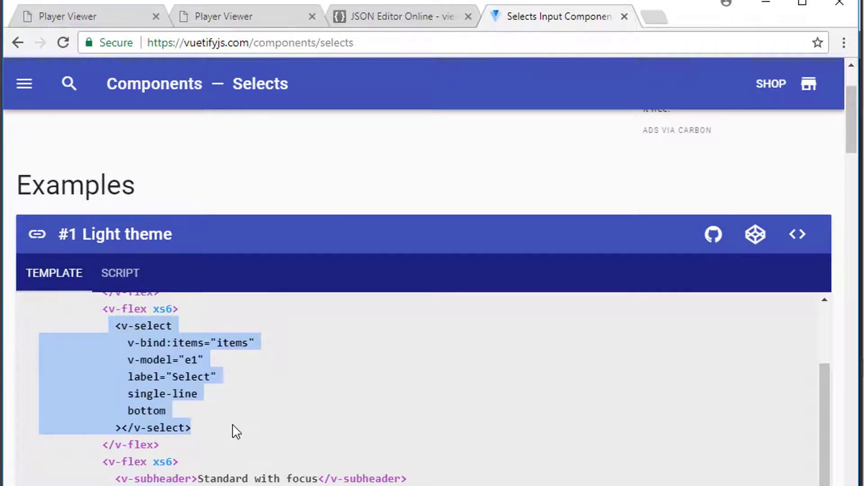
mouse_move(202, 436)
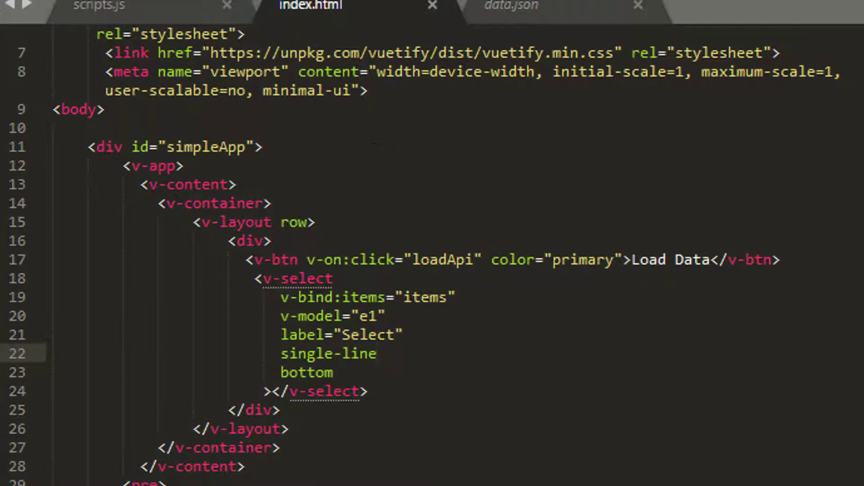
left_click(649, 34)
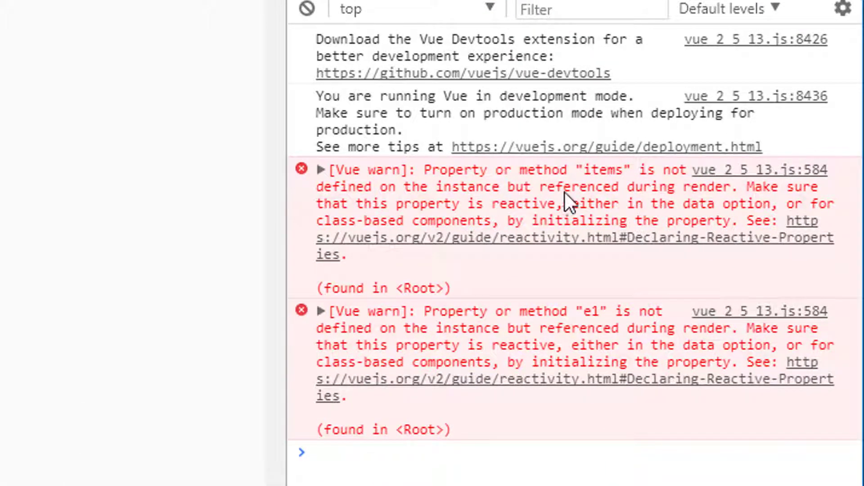
mouse_move(527, 340)
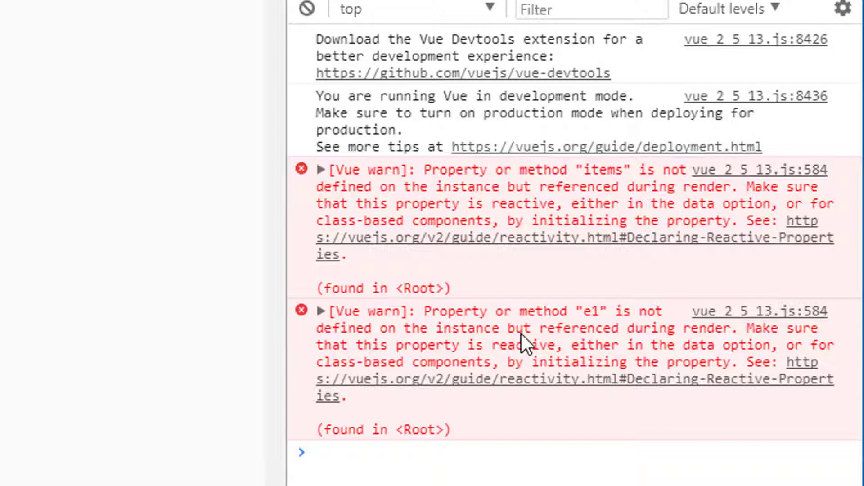
mouse_move(570, 327)
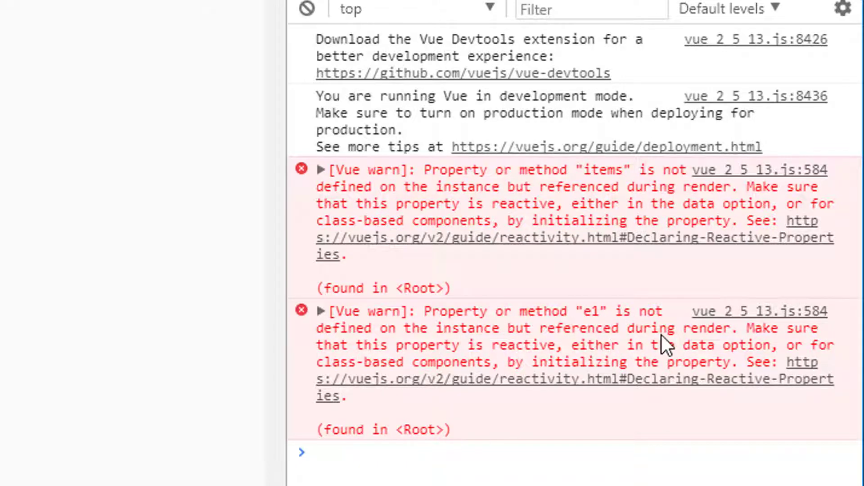
mouse_move(531, 355)
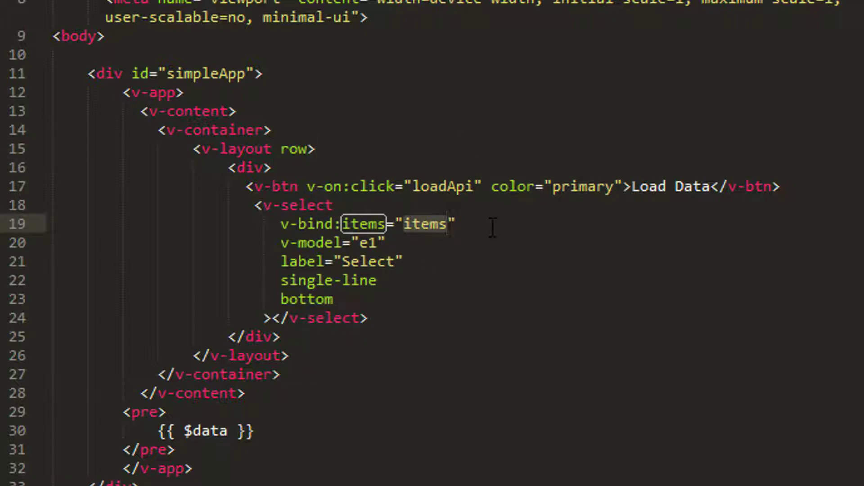
- Bind the v-select's items to apiData.nations after checking the property name in scripts.js
left_click(100, 26)
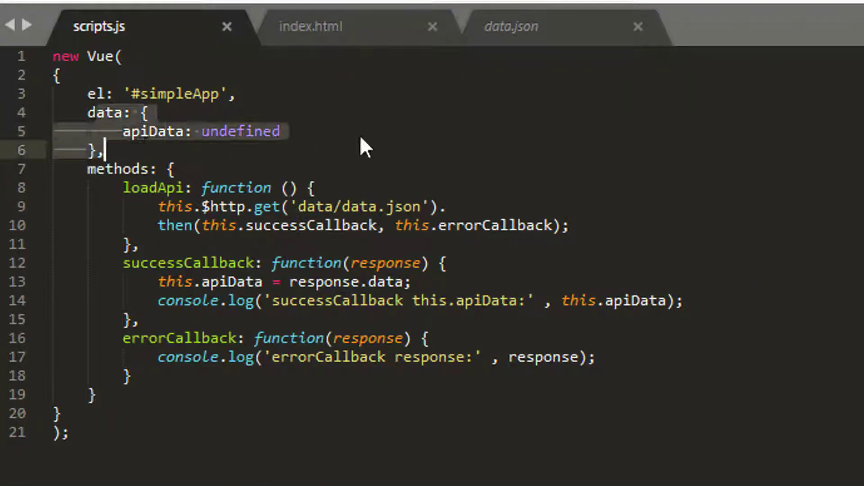
left_click(312, 26)
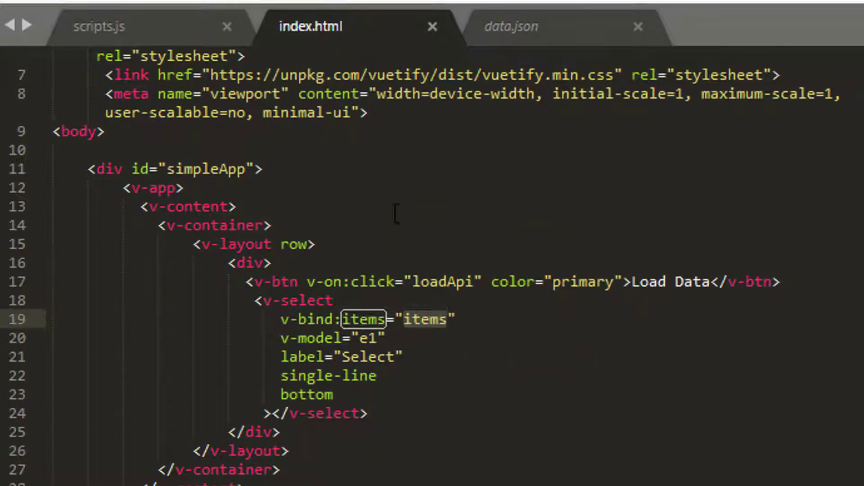
mouse_move(499, 302)
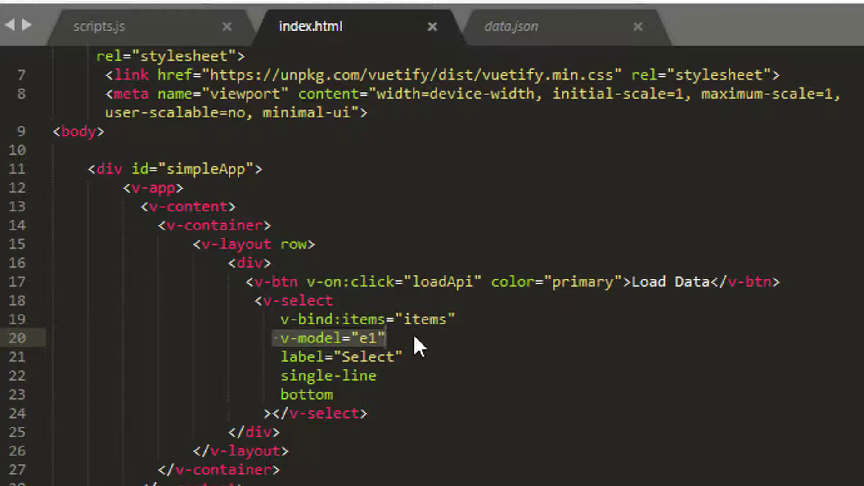
left_click(379, 337)
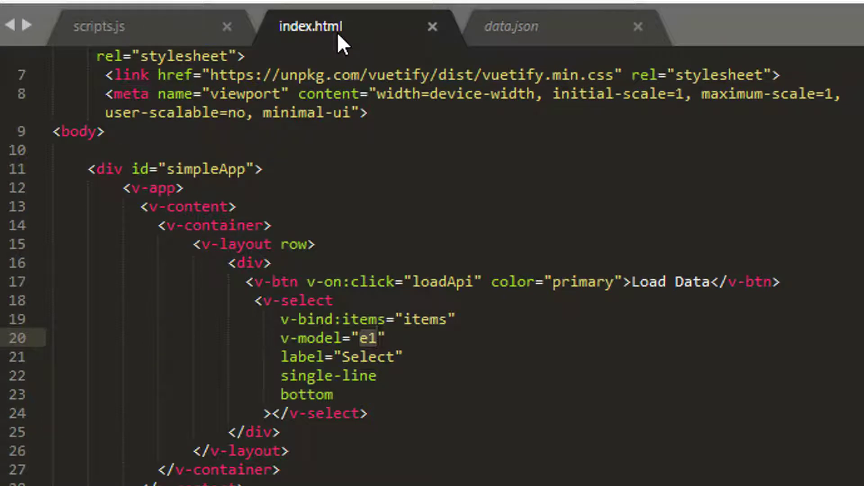
mouse_move(311, 26)
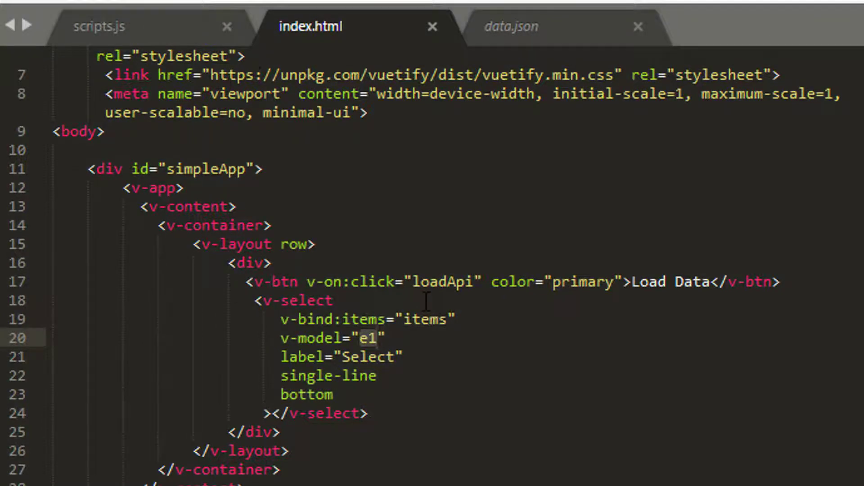
left_click(99, 26)
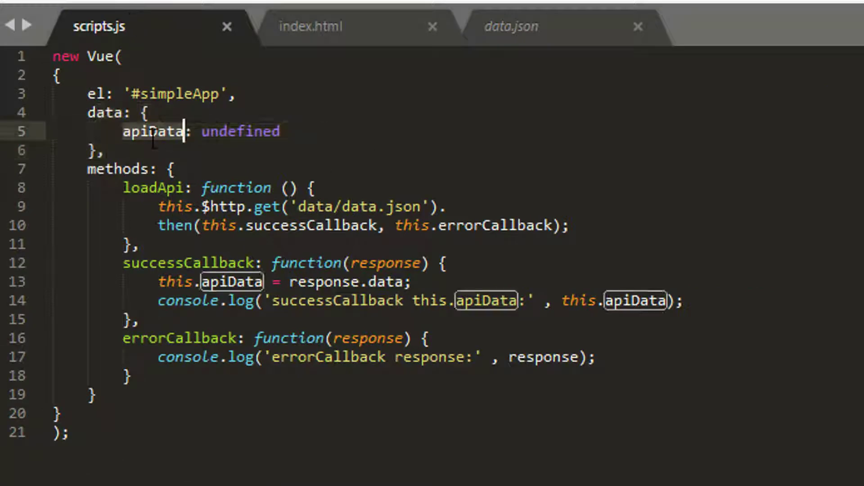
left_click(311, 26)
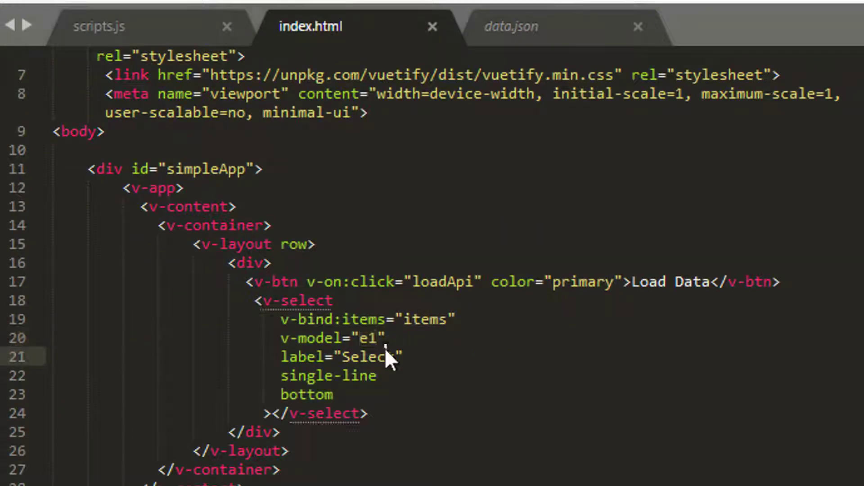
type("apiData")
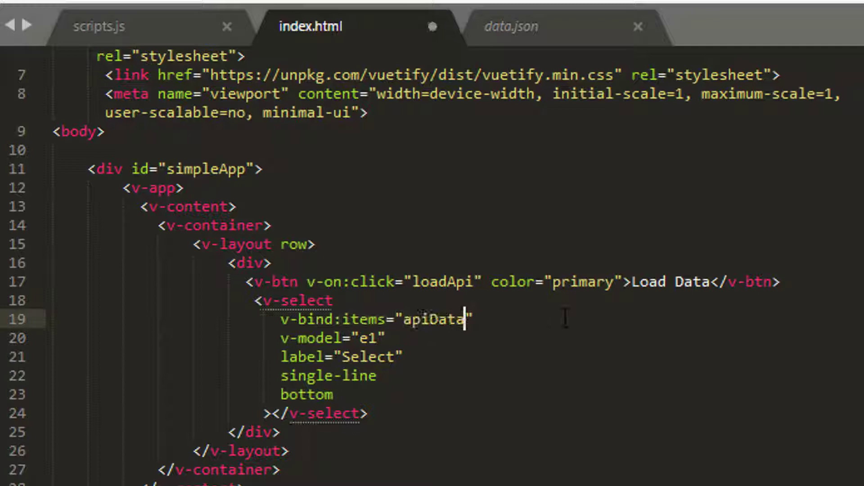
type(".nations")
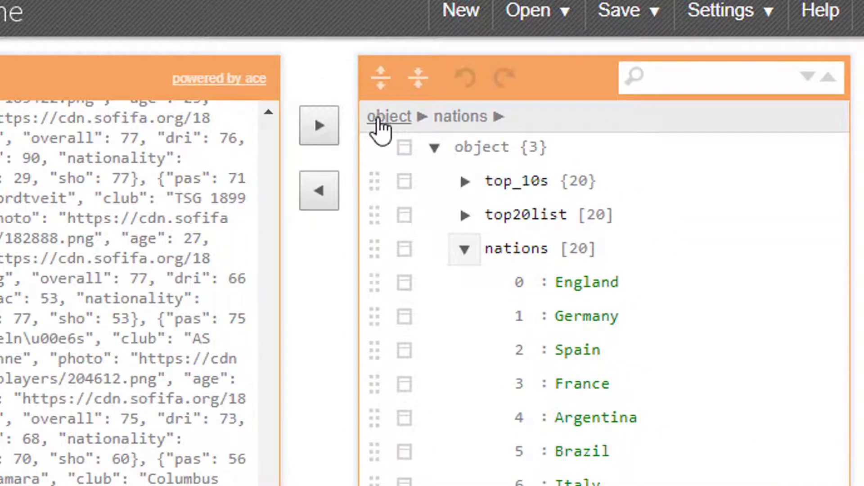
mouse_move(461, 116)
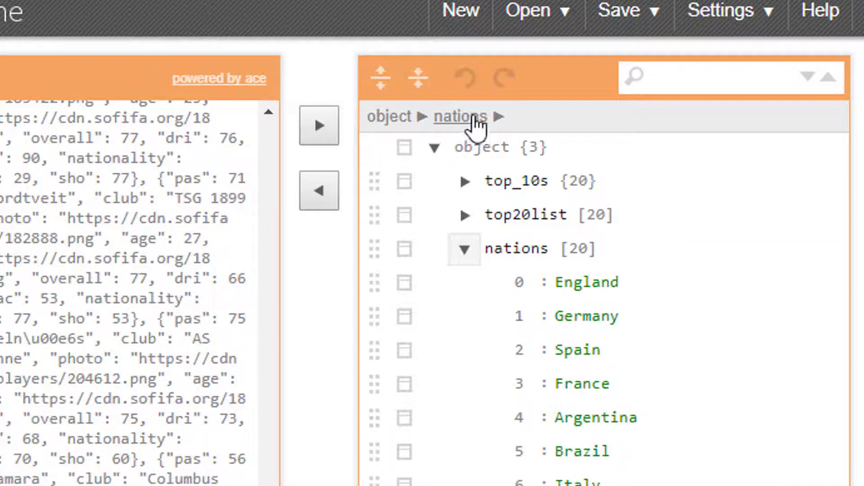
mouse_move(389, 116)
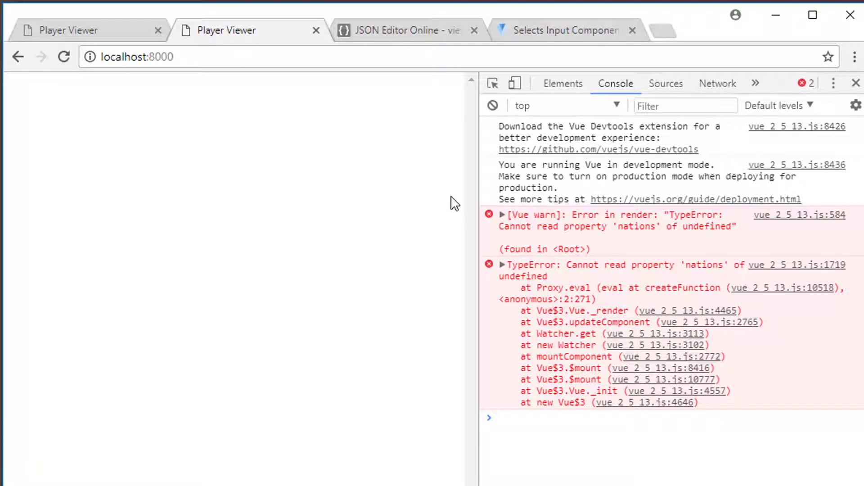
mouse_move(106, 107)
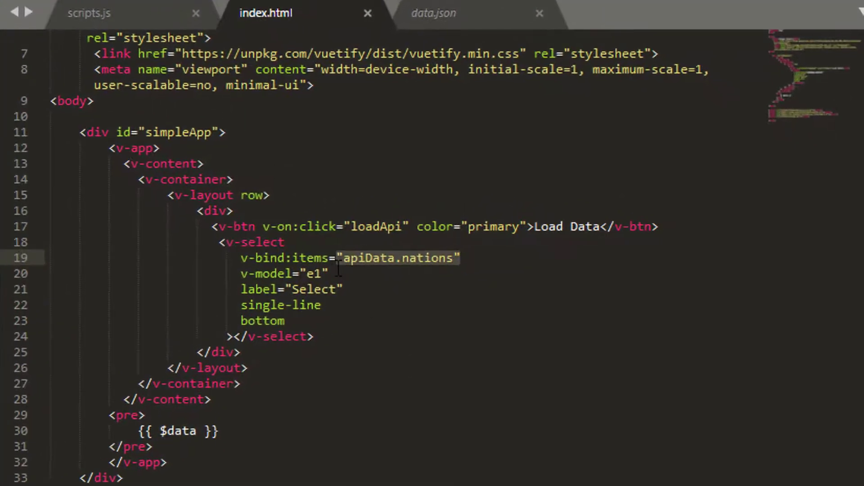
- Add v-if="apiData" to the v-select so it renders only once data exists
left_click(88, 14)
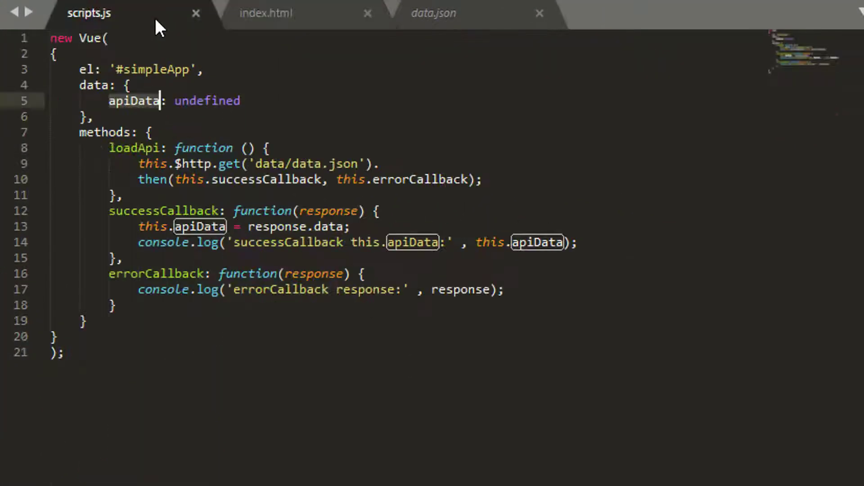
left_click(265, 14)
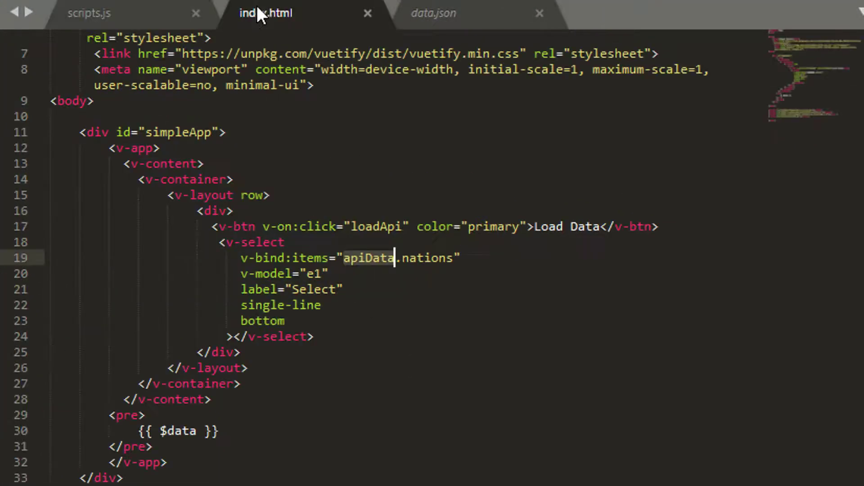
double_click(347, 259)
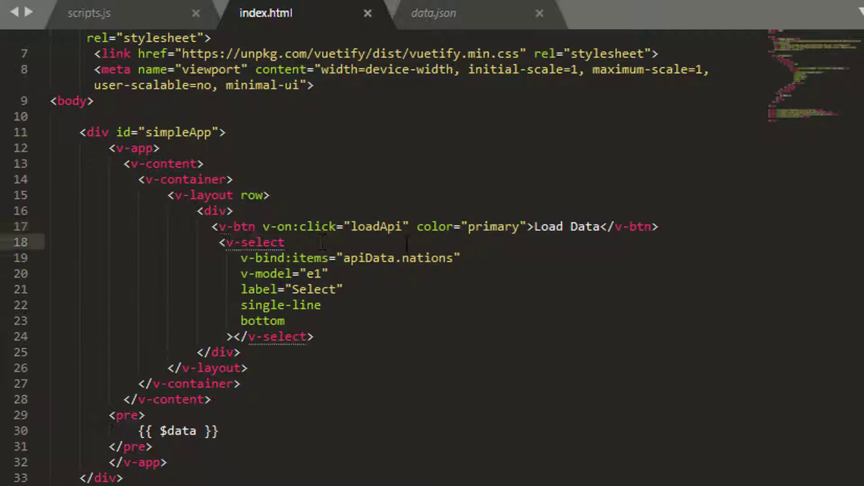
type("vi")
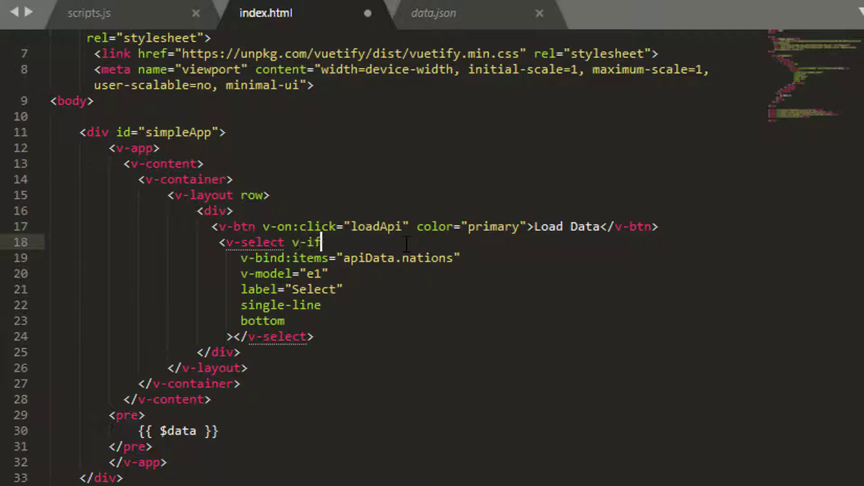
type("=")
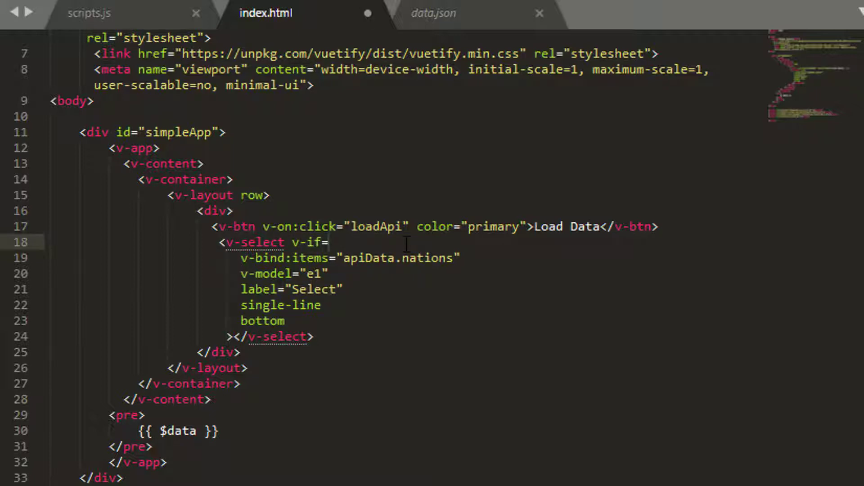
left_click(336, 242)
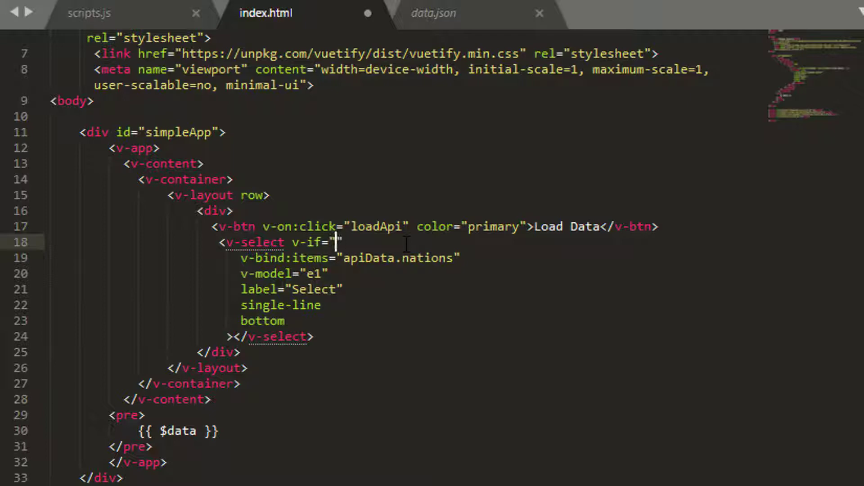
type("apiData")
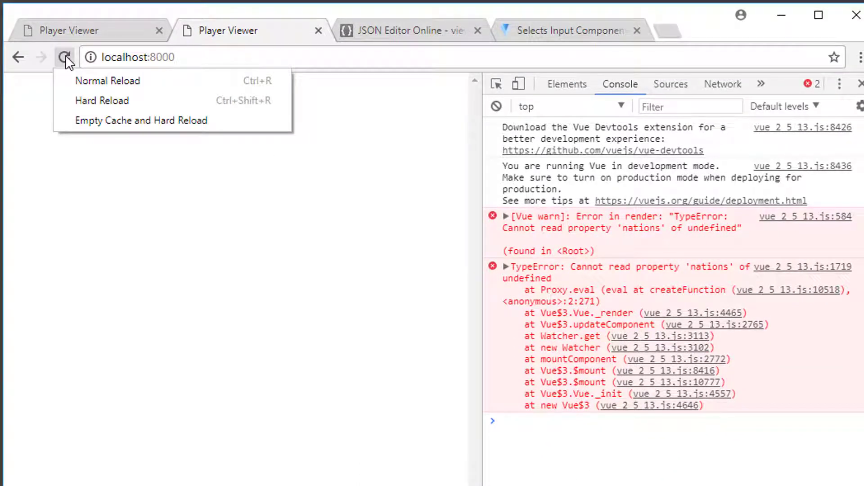
mouse_move(98, 132)
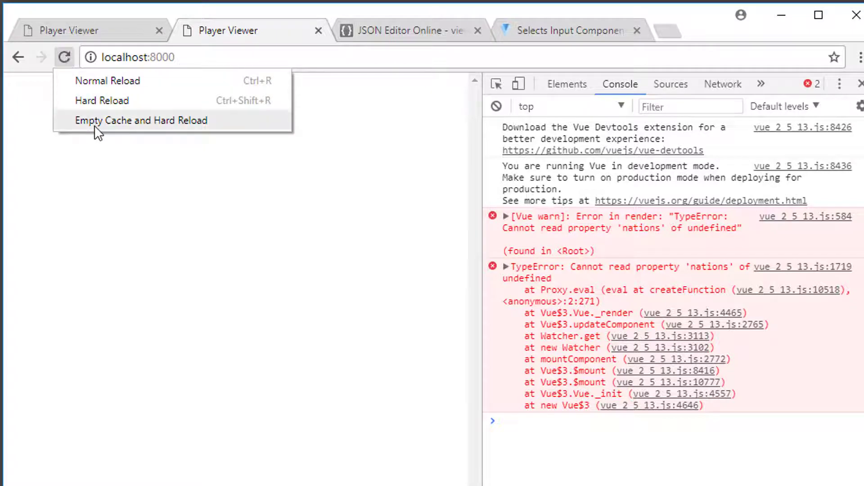
- Empty cache and hard reload, load the data so the select renders, leaving an e1-undefined warning
left_click(141, 120)
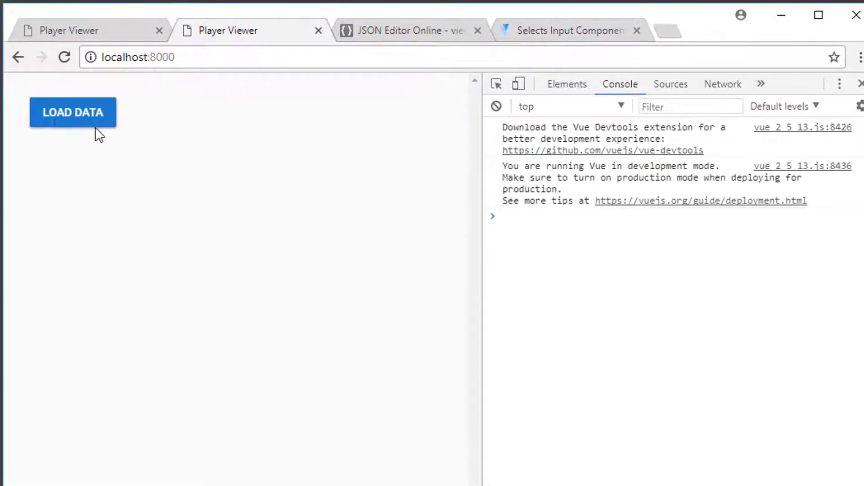
left_click(72, 112)
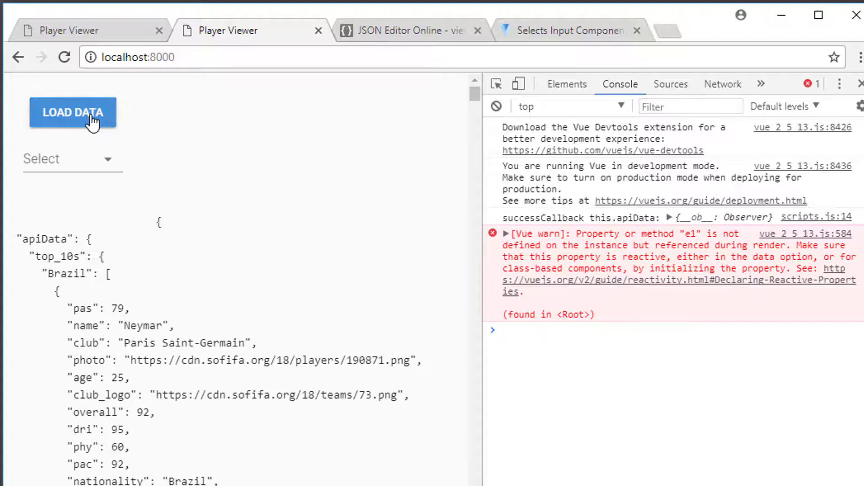
left_click(72, 158)
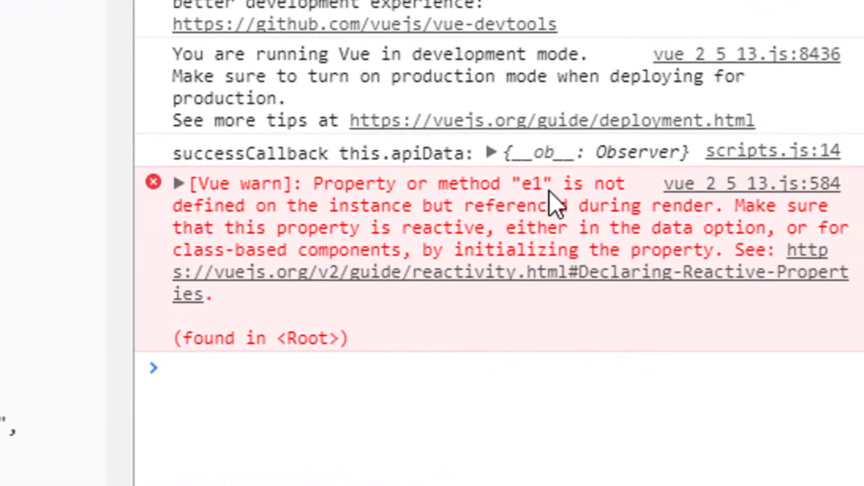
mouse_move(556, 207)
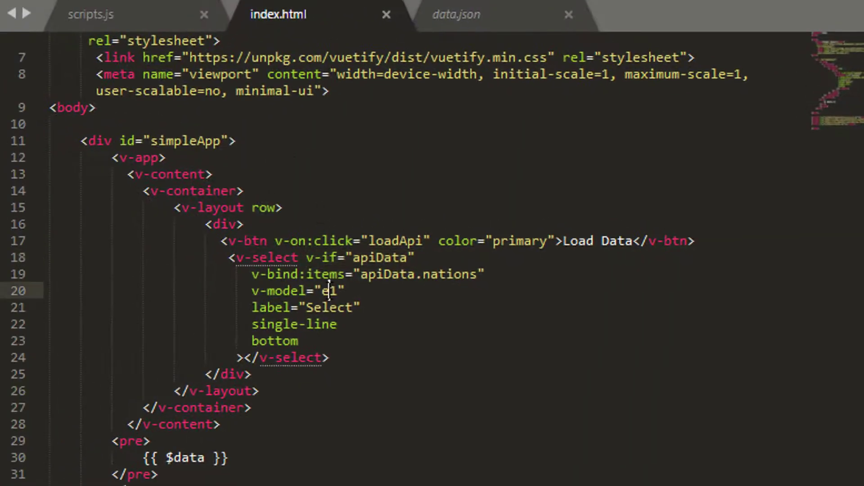
- Change the v-select's v-model from e1 to selectedCountry in index.html
type("selected")
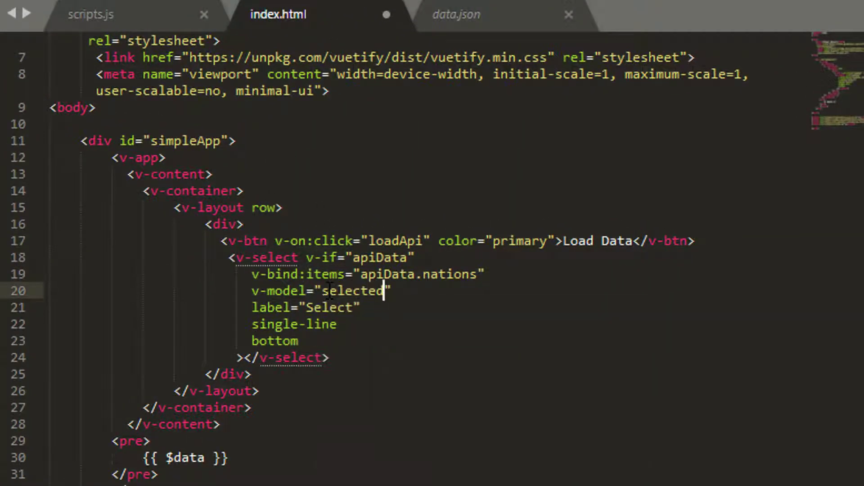
type("Coutr")
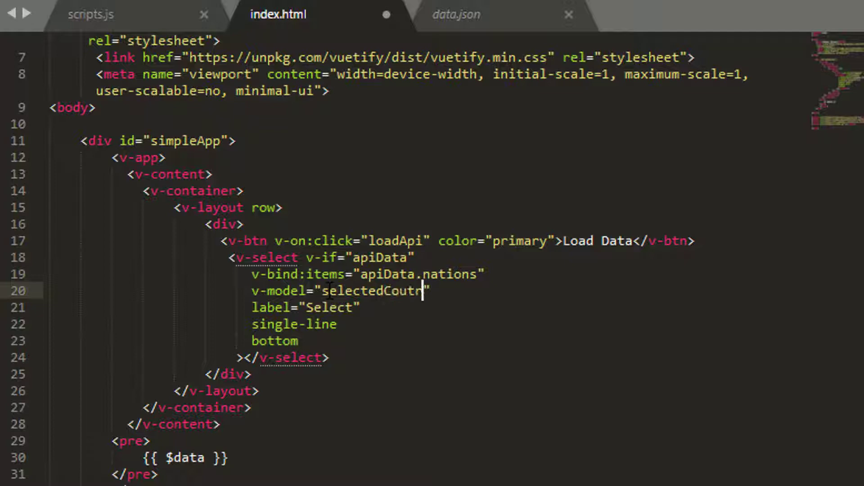
type("ry")
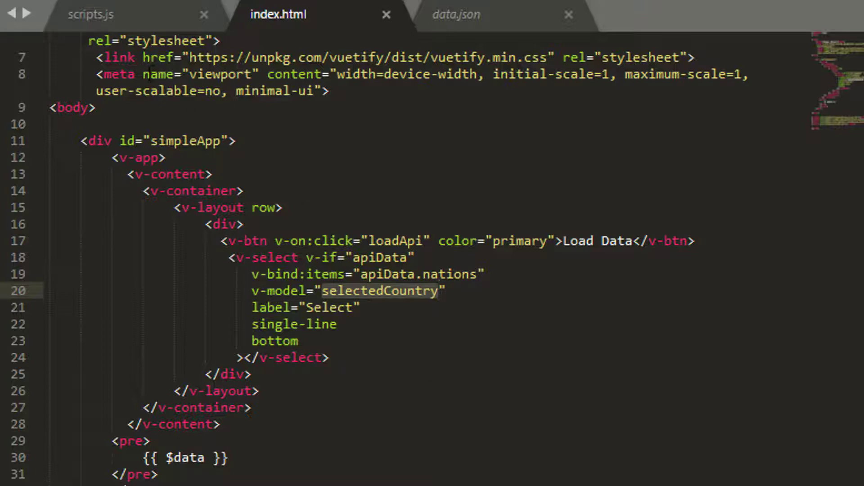
left_click(90, 14)
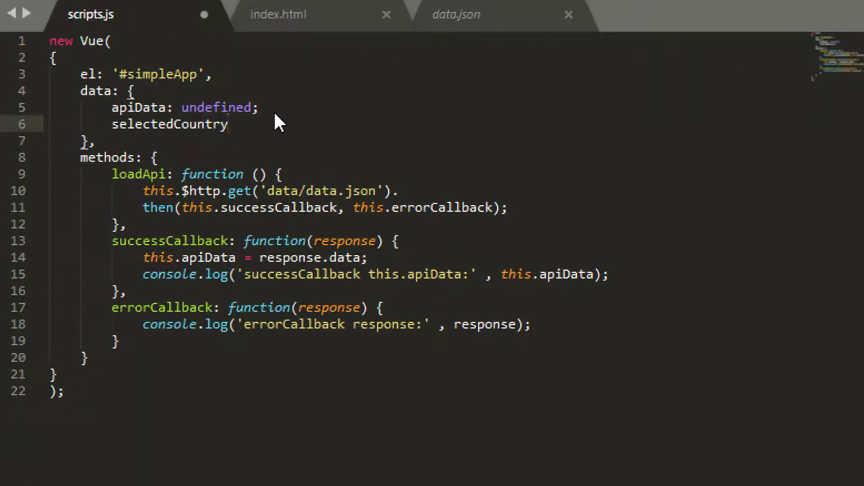
- Add selectedCountry: undefined to the scripts.js data object beside apiData
type(": undefined")
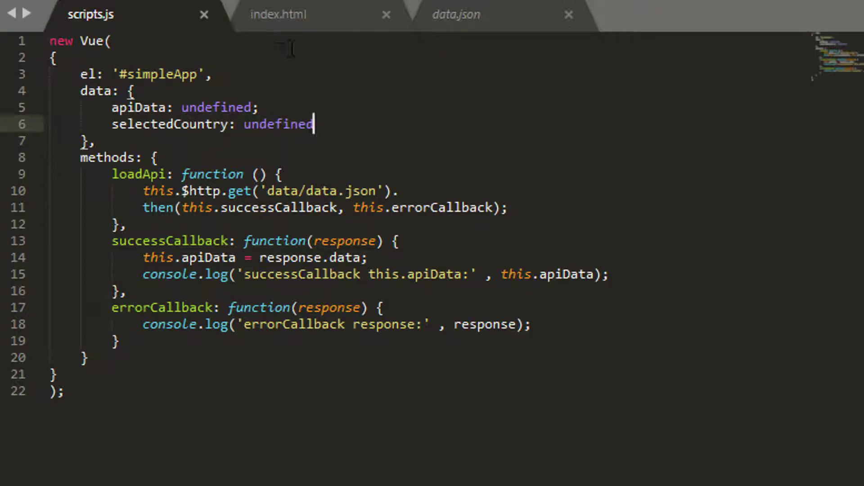
double_click(278, 123)
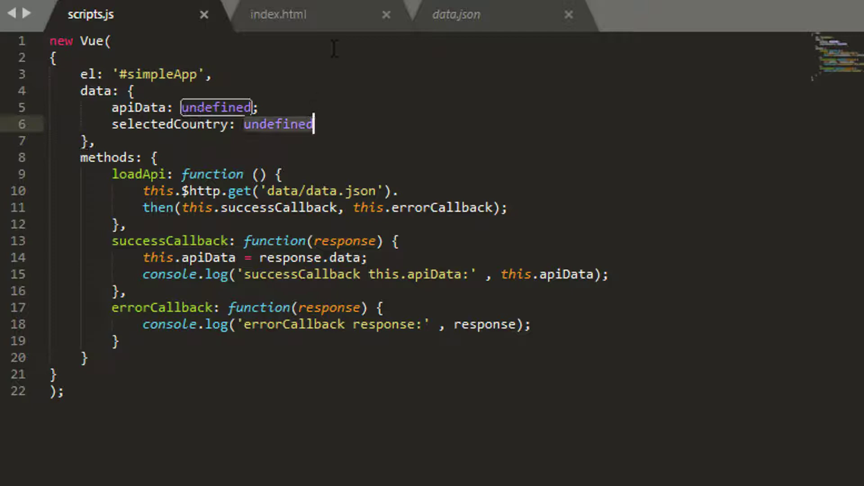
left_click(279, 15)
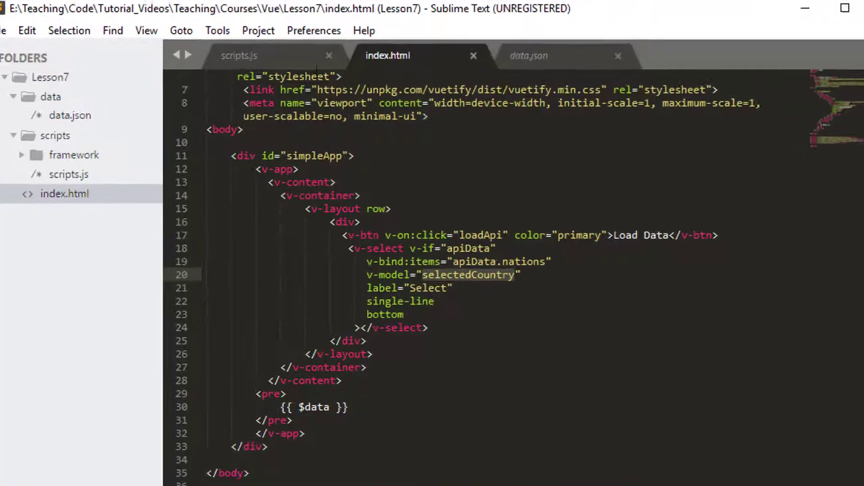
- Choose Germany then France in the select and check selectedCountry updates in the $data dump
left_click(239, 55)
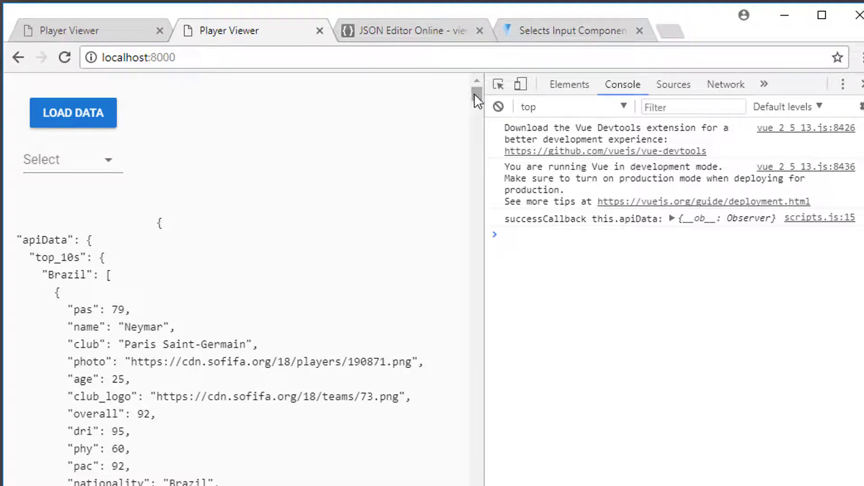
left_click(72, 160)
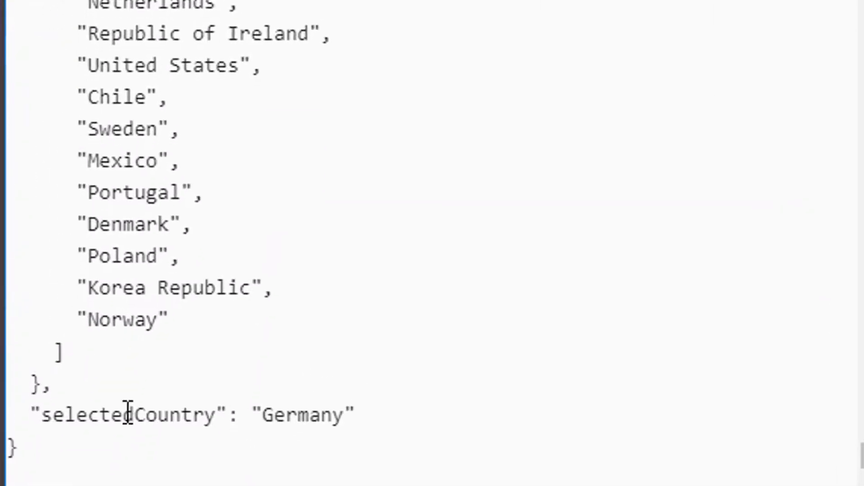
double_click(127, 415)
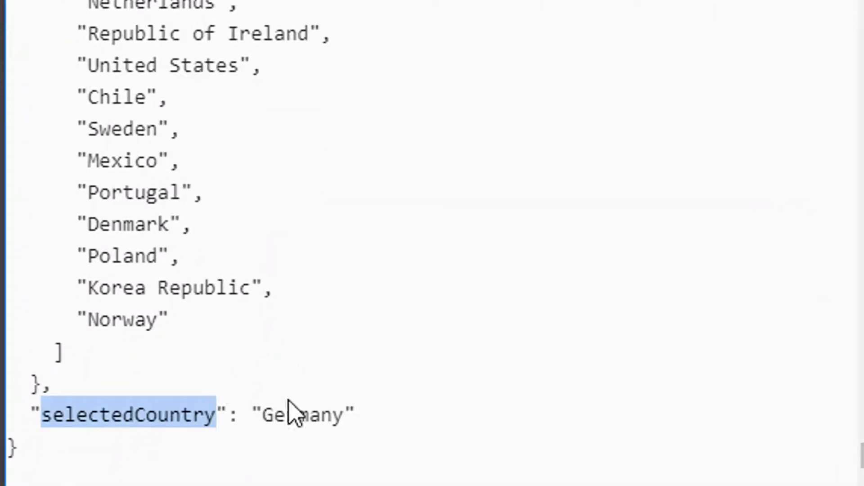
left_click(416, 55)
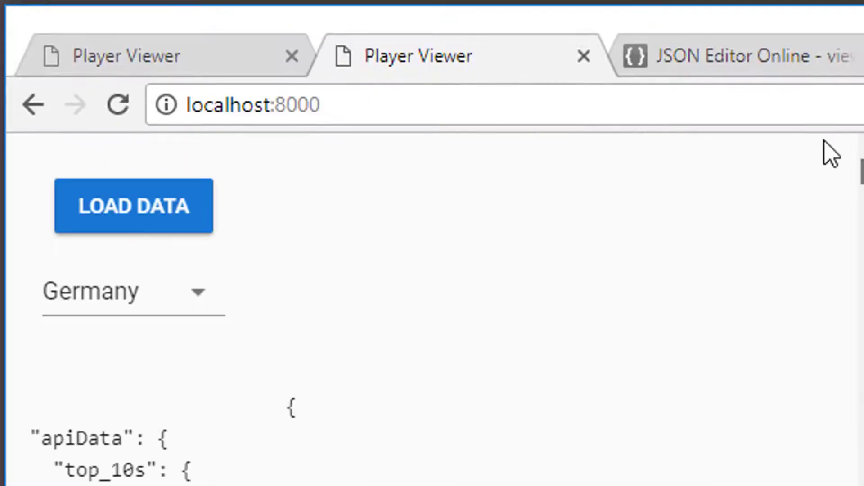
left_click(133, 291)
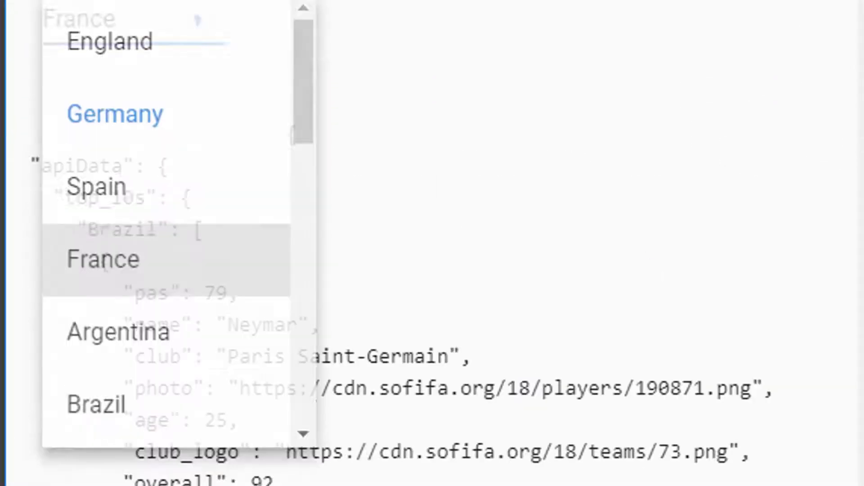
left_click(103, 259)
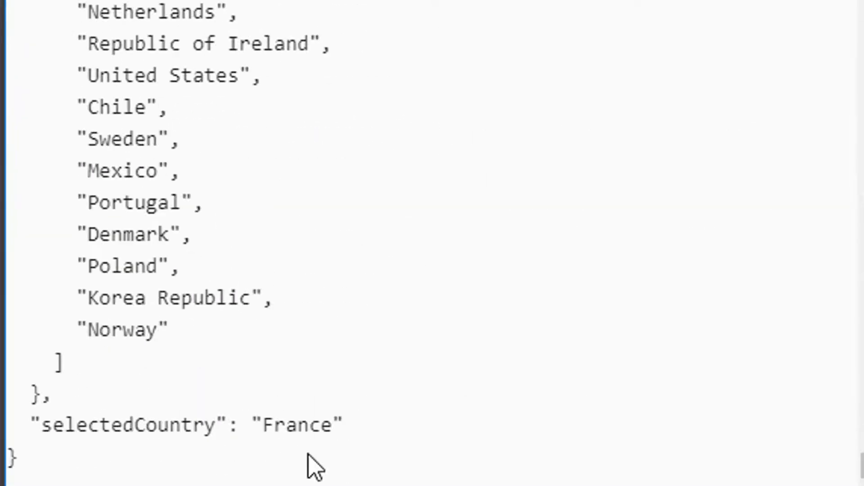
double_click(296, 424)
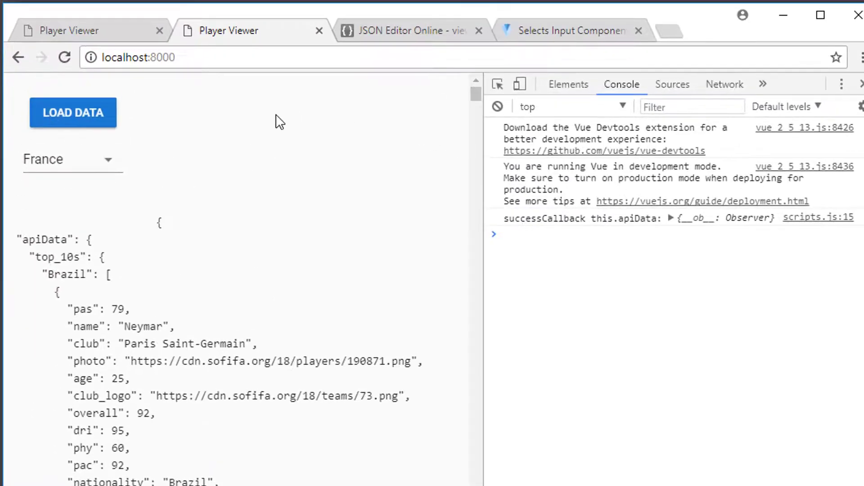
- Reload the page and load data so the empty select reappears
left_click(72, 160)
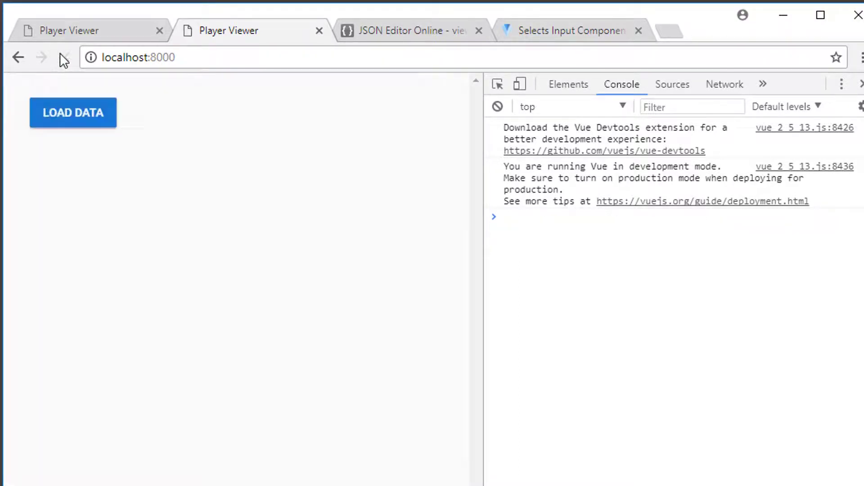
left_click(73, 114)
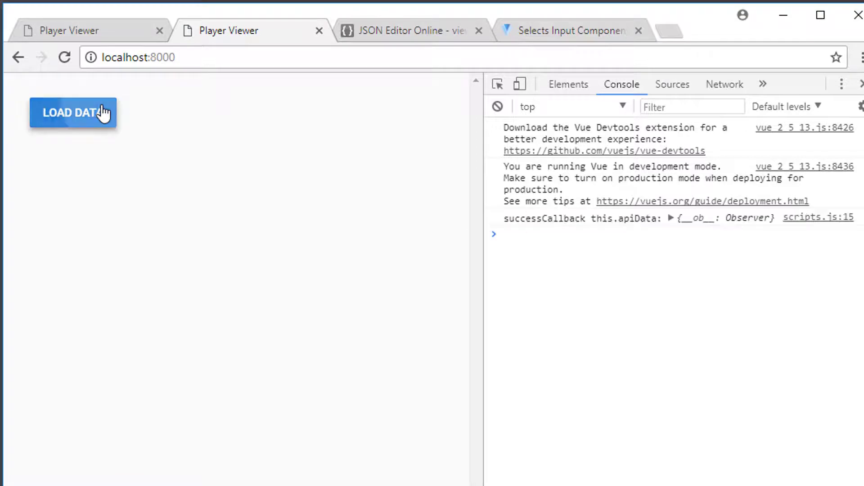
left_click(72, 112)
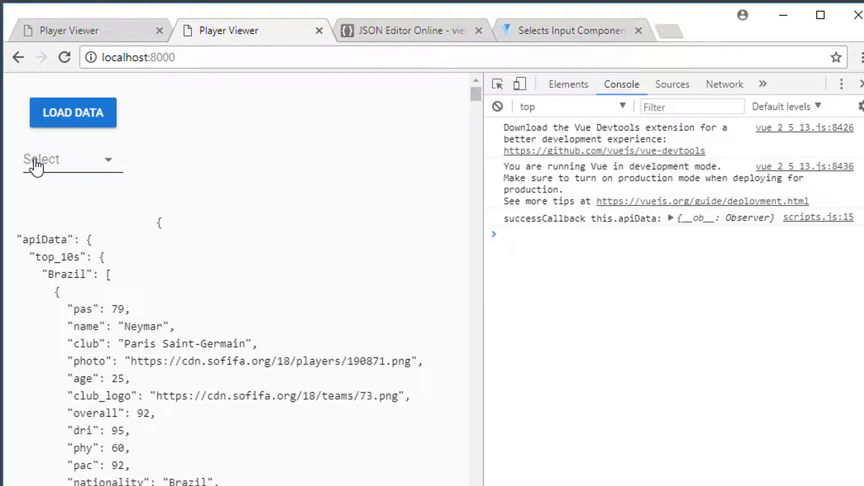
mouse_move(102, 212)
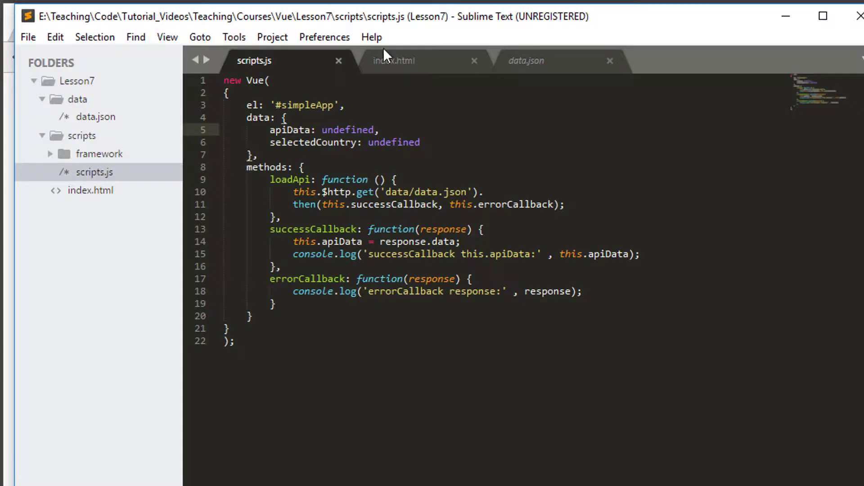
- Change the select's label from 'Select' to 'Select Nation' in index.html
left_click(394, 60)
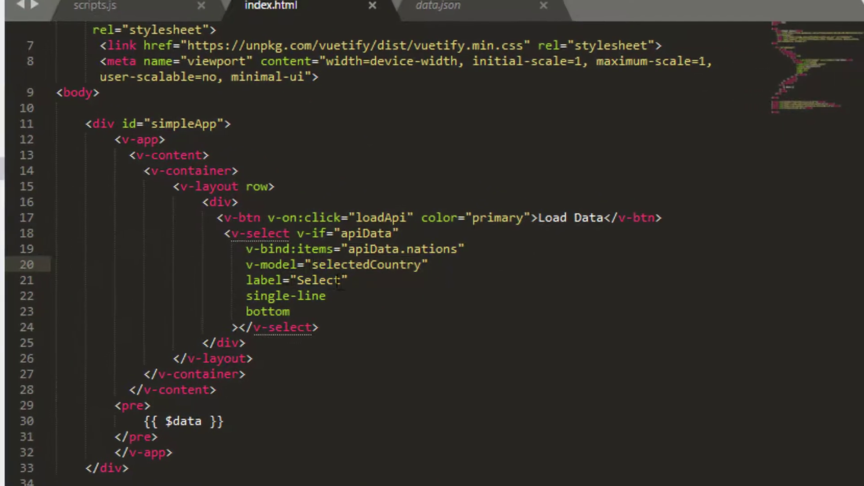
type("Natio")
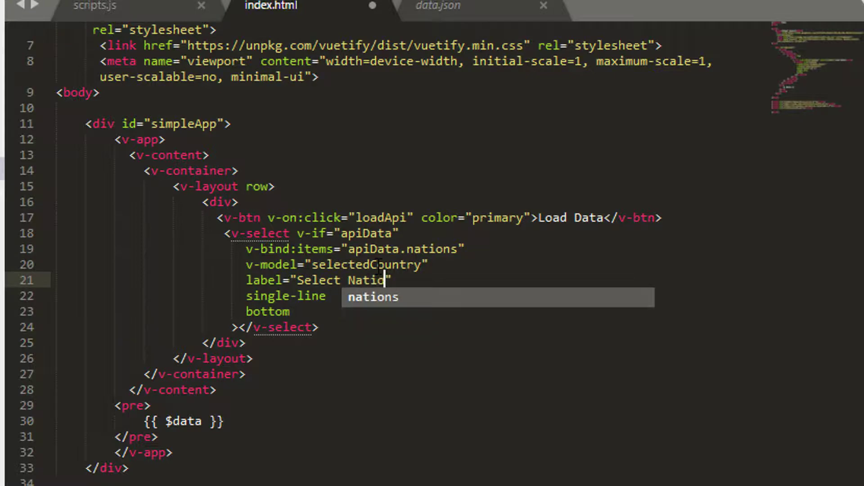
type("n")
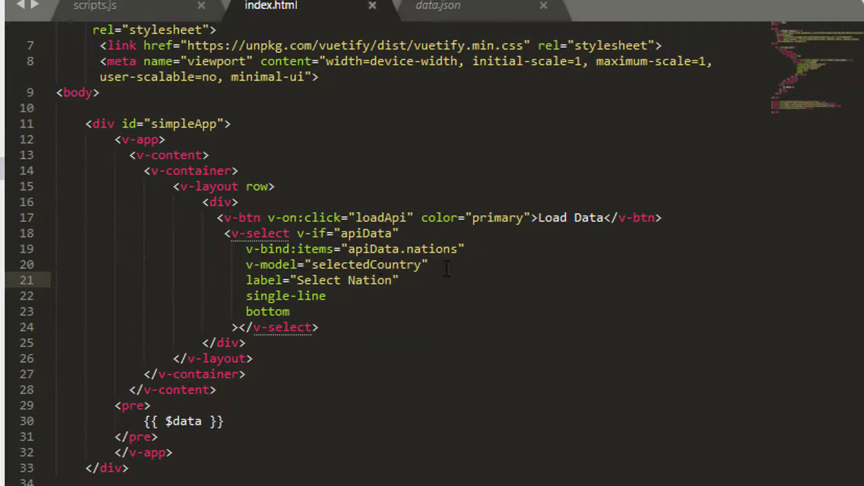
double_click(366, 265)
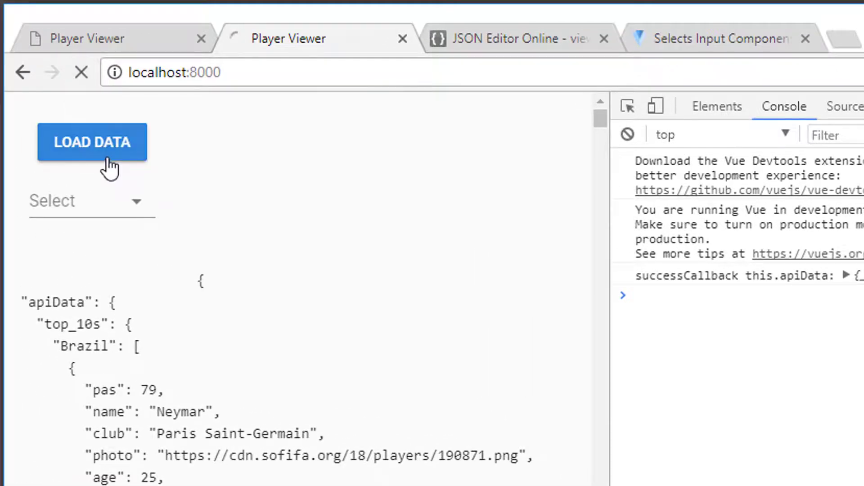
- Load the data and choose Brazil from the Select Nation dropdown
left_click(92, 141)
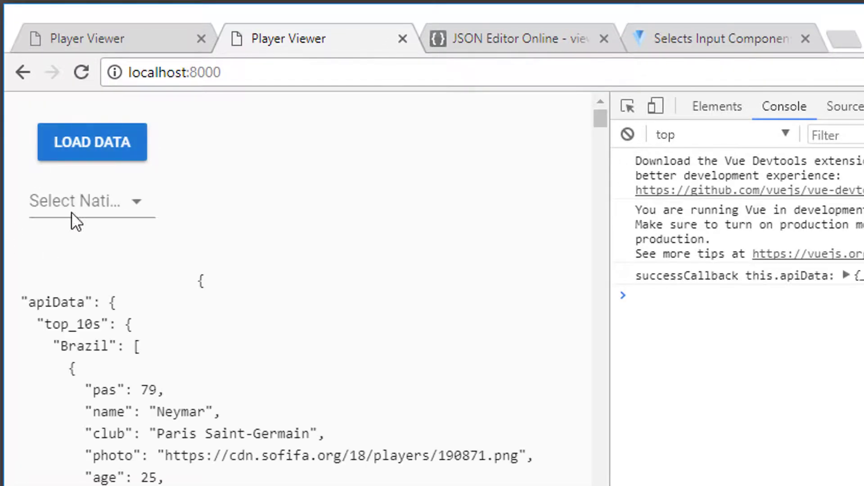
left_click(86, 201)
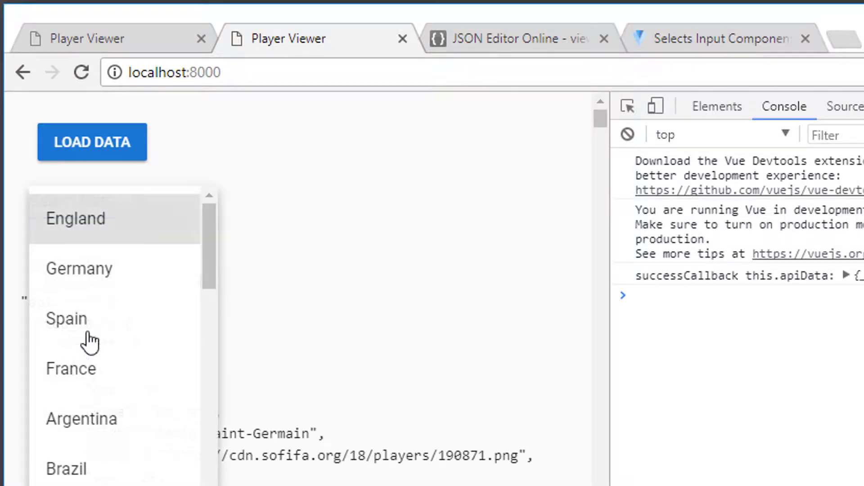
left_click(65, 468)
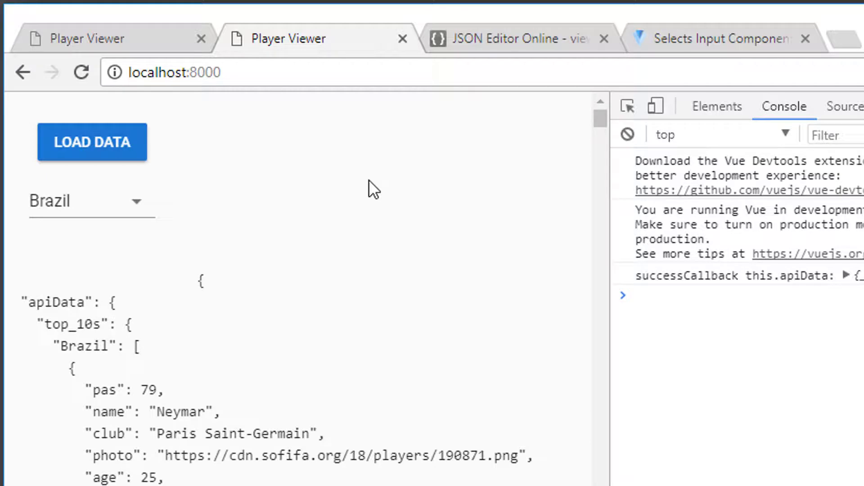
mouse_move(189, 212)
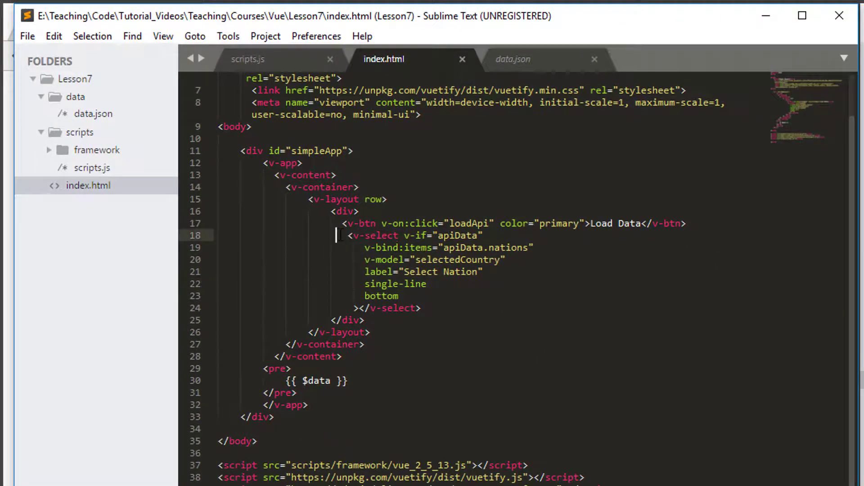
- Highlight the v-select block, then the $http.get request lines in scripts.js loadApi
left_click_drag(347, 235, 422, 308)
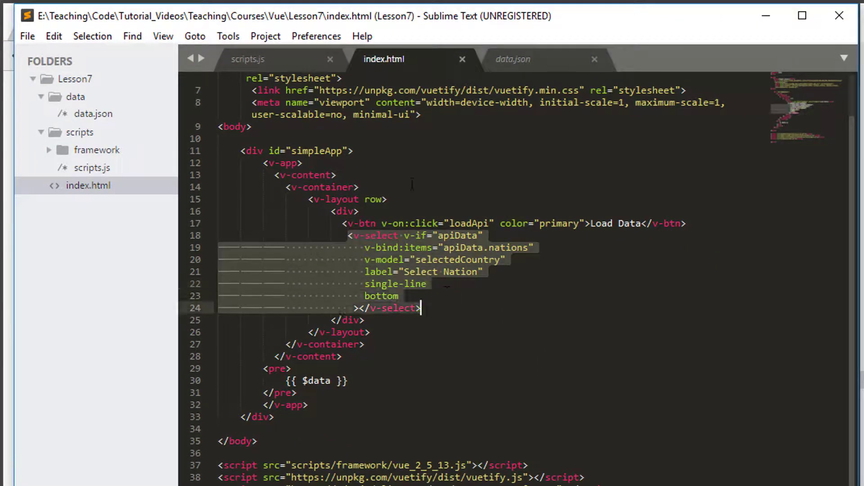
left_click(249, 60)
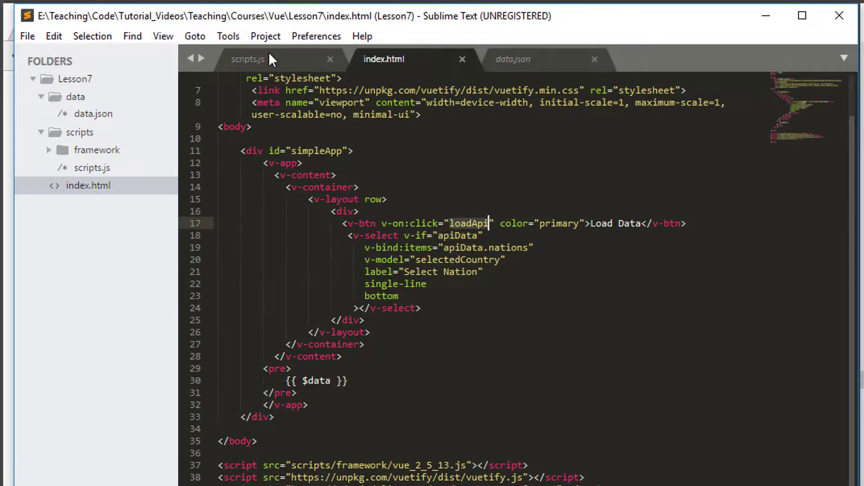
left_click(247, 59)
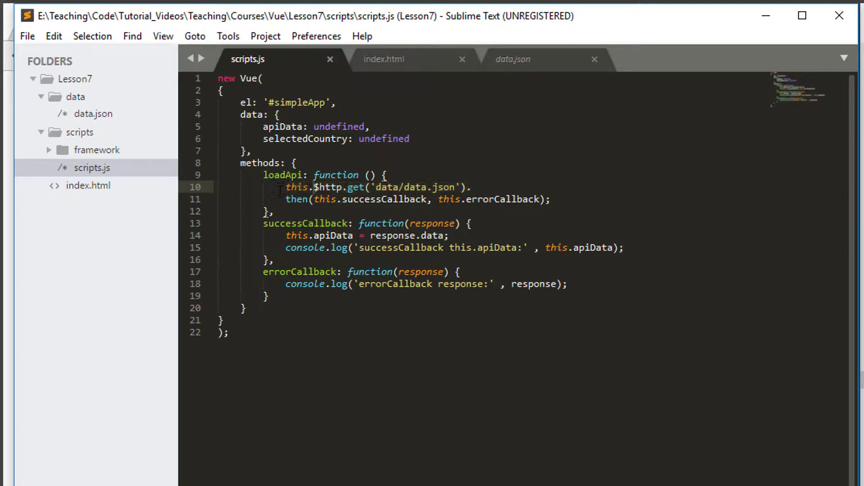
left_click(551, 199)
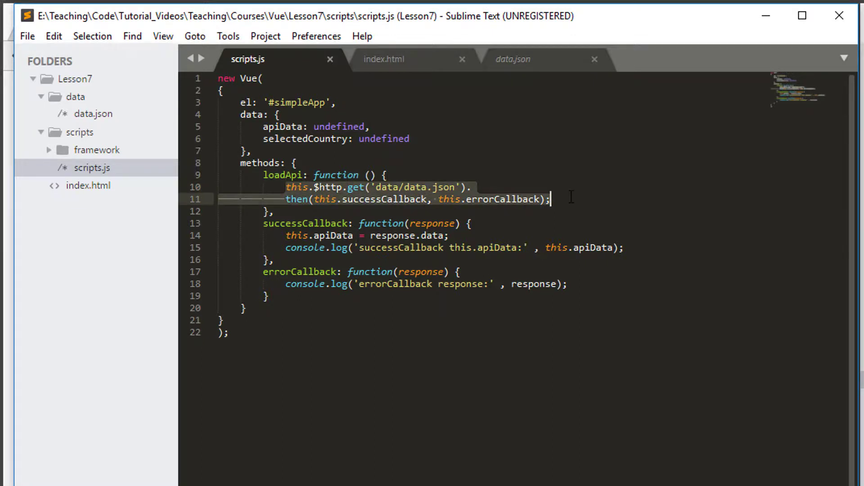
mouse_move(389, 78)
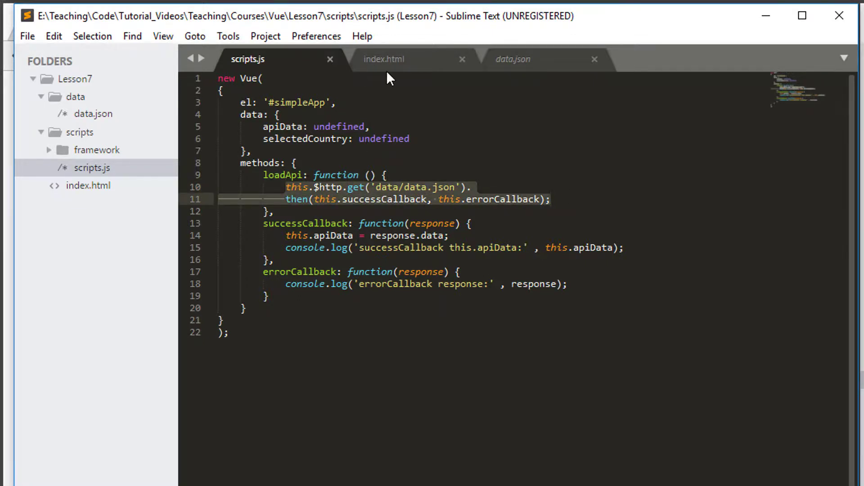
- Highlight the apiData condition on the select in index.html and return to scripts.js
left_click(384, 60)
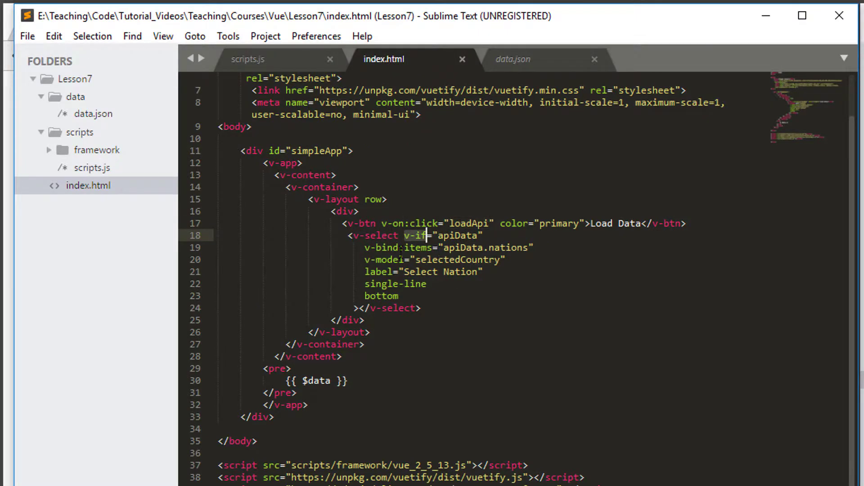
double_click(461, 247)
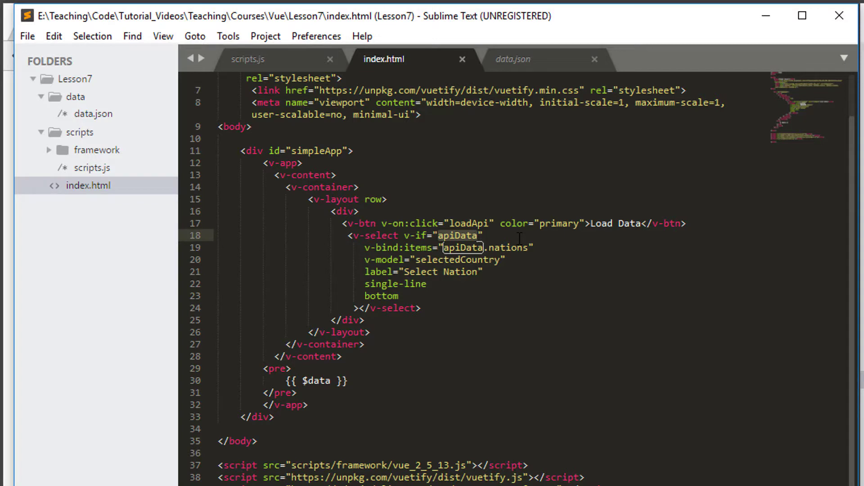
left_click(246, 59)
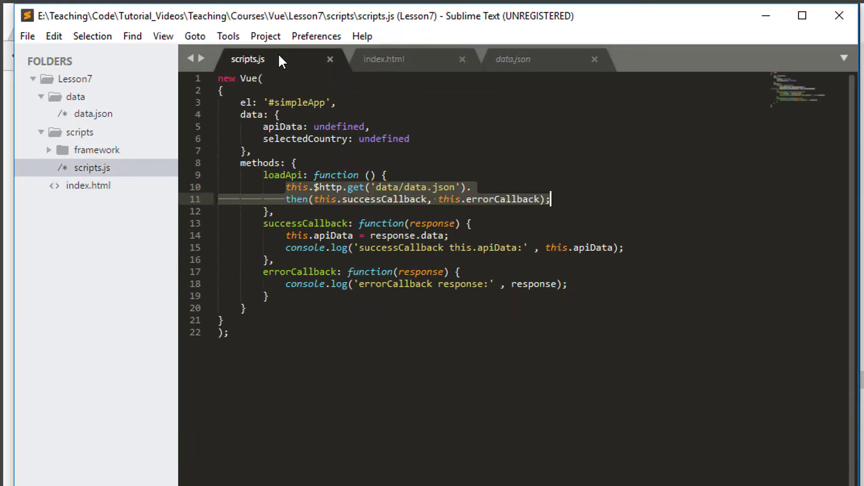